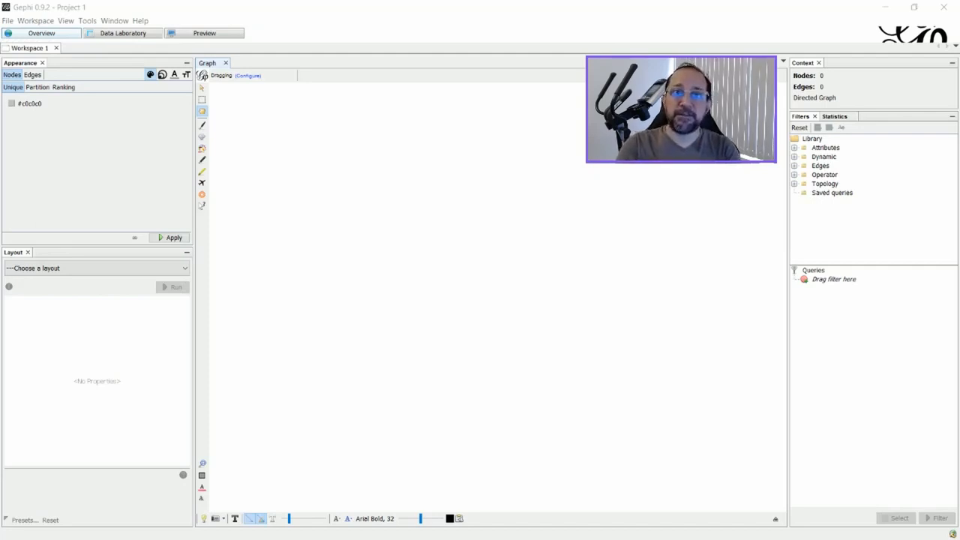
- Open the Data Laboratory and view the empty edges and nodes tables
left_click(122, 32)
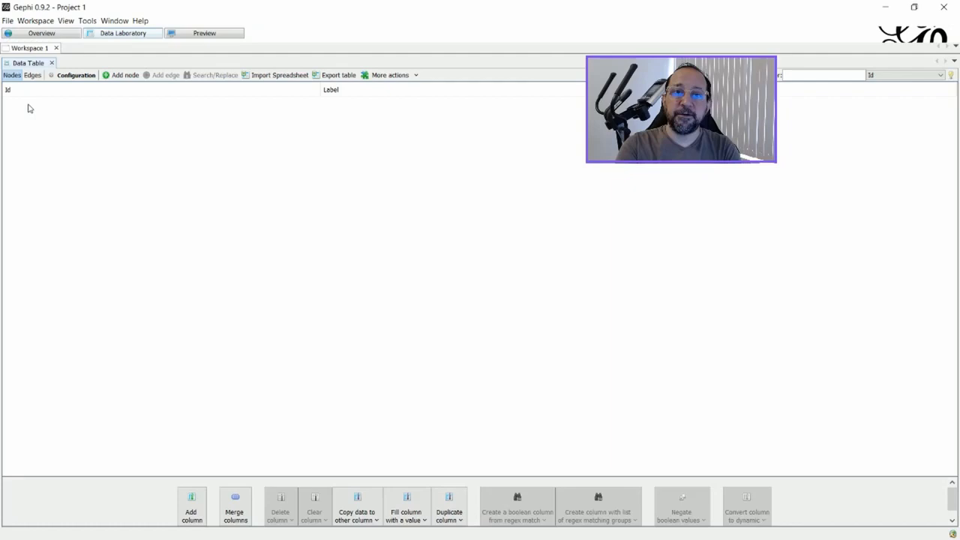
mouse_move(19, 78)
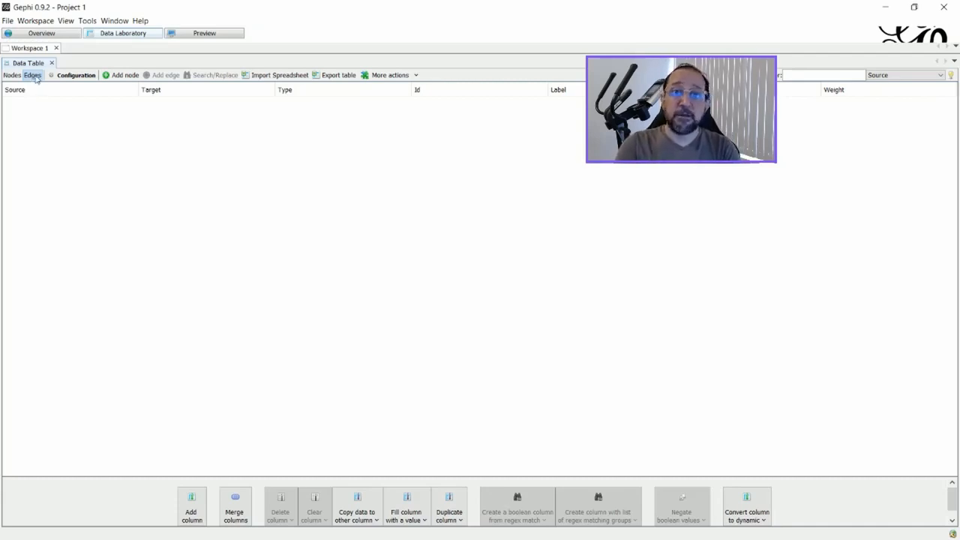
left_click(12, 74)
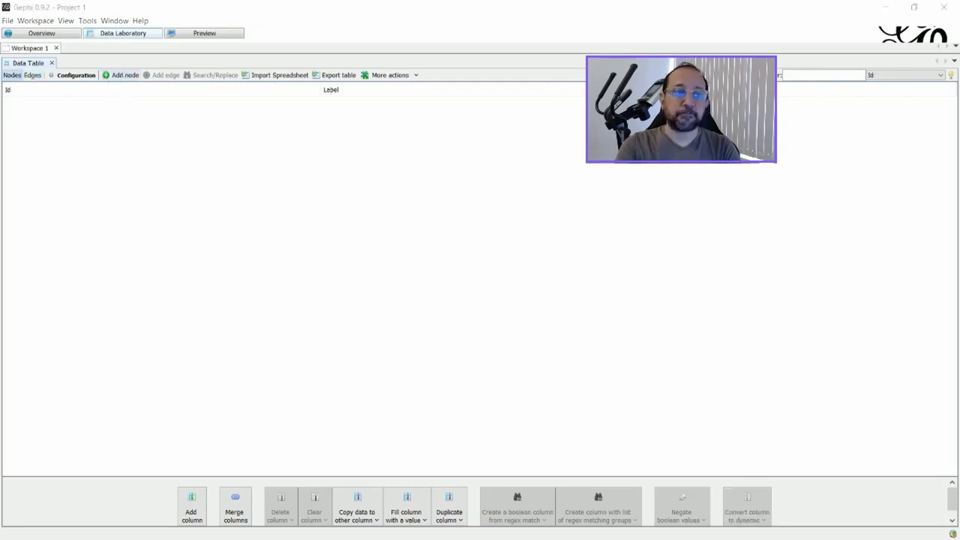
- Add nodes labelled Mary, Paul, John and Anna through the Add node dialog
left_click(121, 74)
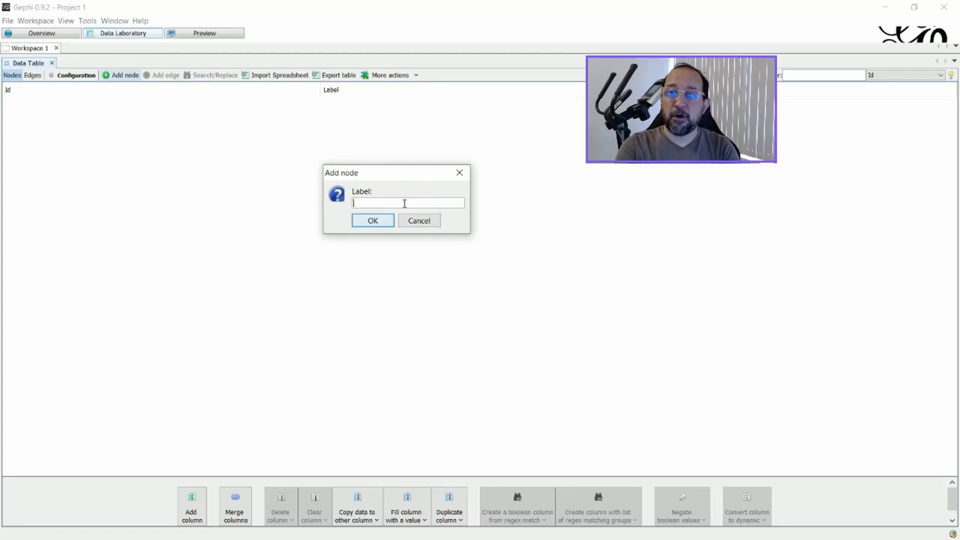
type("Mae")
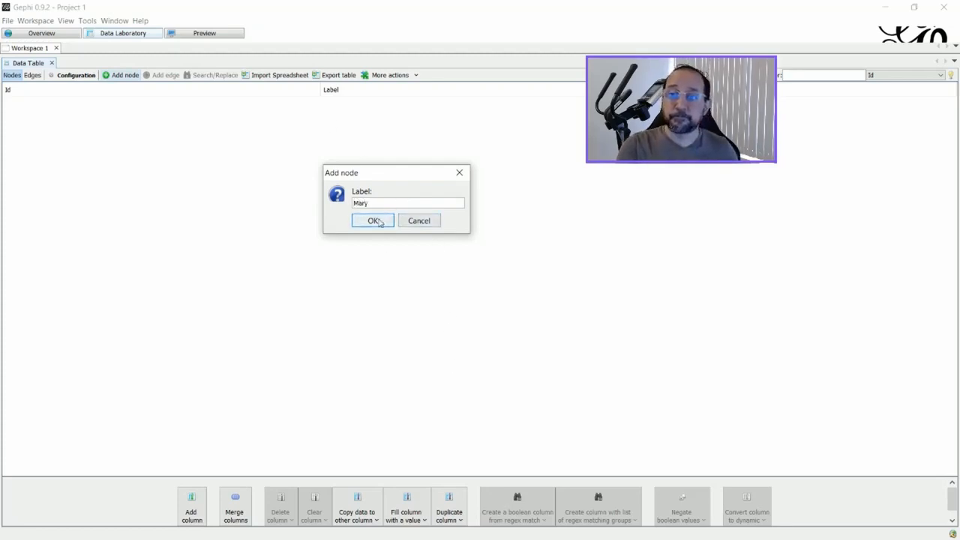
left_click(373, 221)
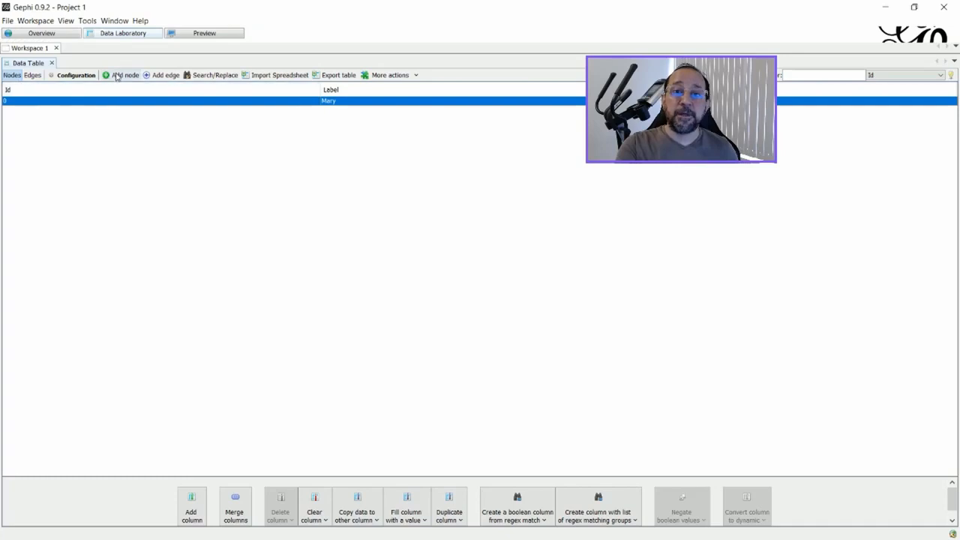
left_click(124, 74)
type("Paul")
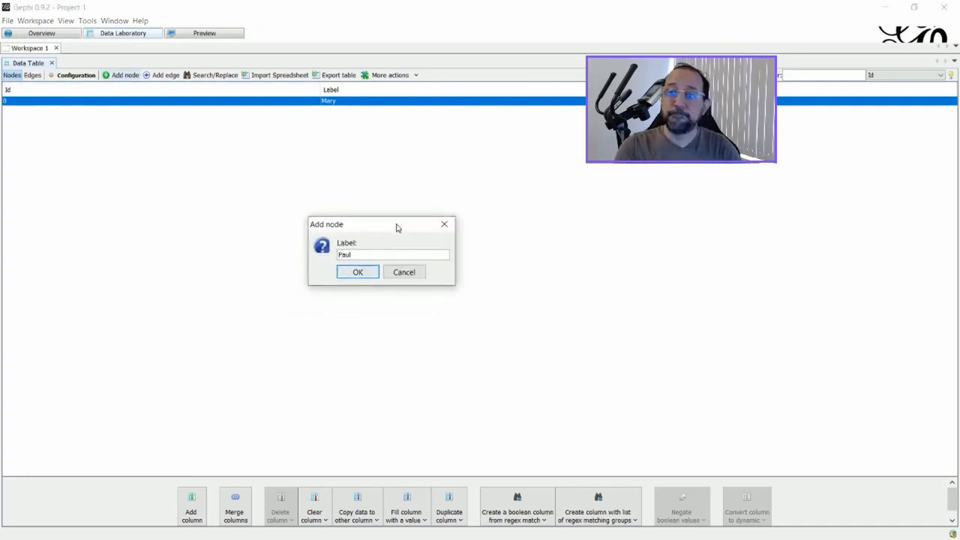
left_click(358, 271)
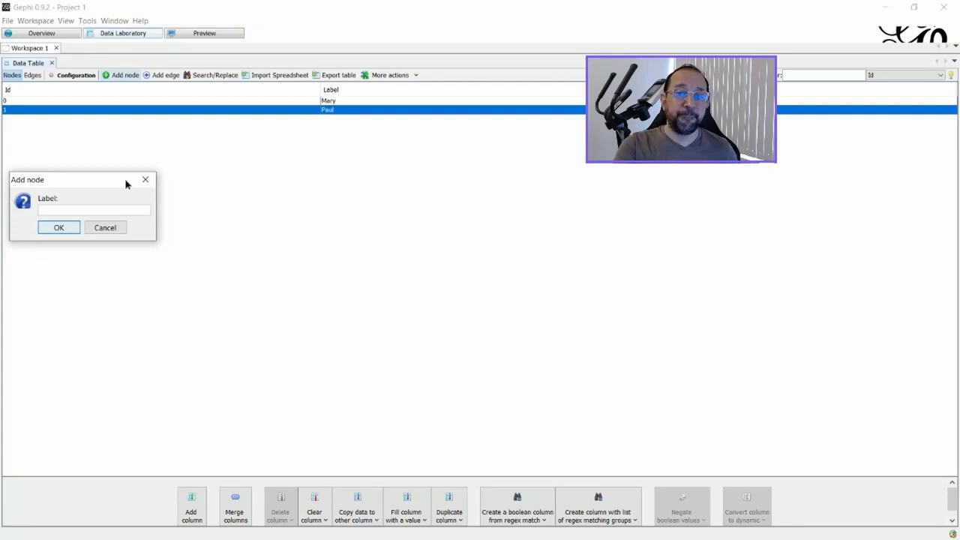
type("John")
type("Ann")
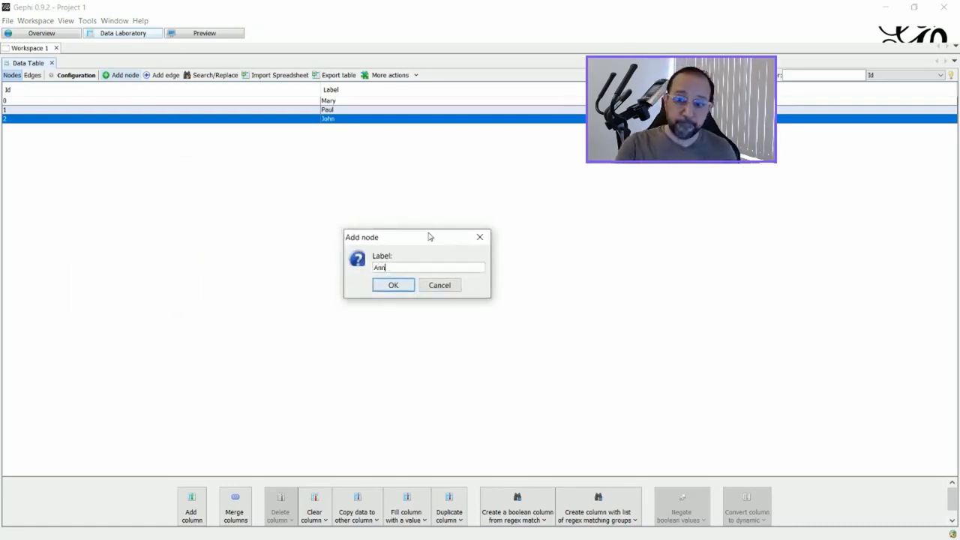
left_click(393, 285)
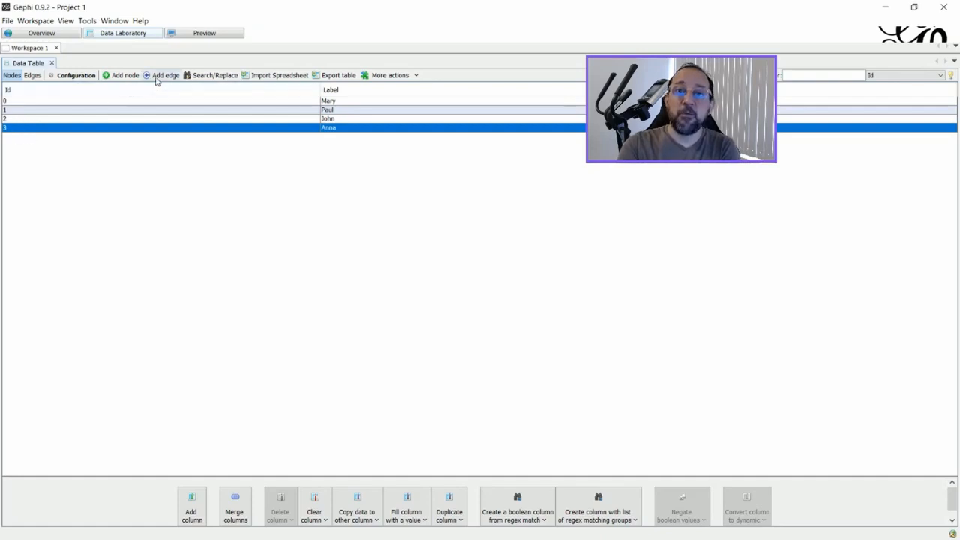
- In the Edges table, add undirected edges Mary–Paul and Paul–Anna
left_click(32, 75)
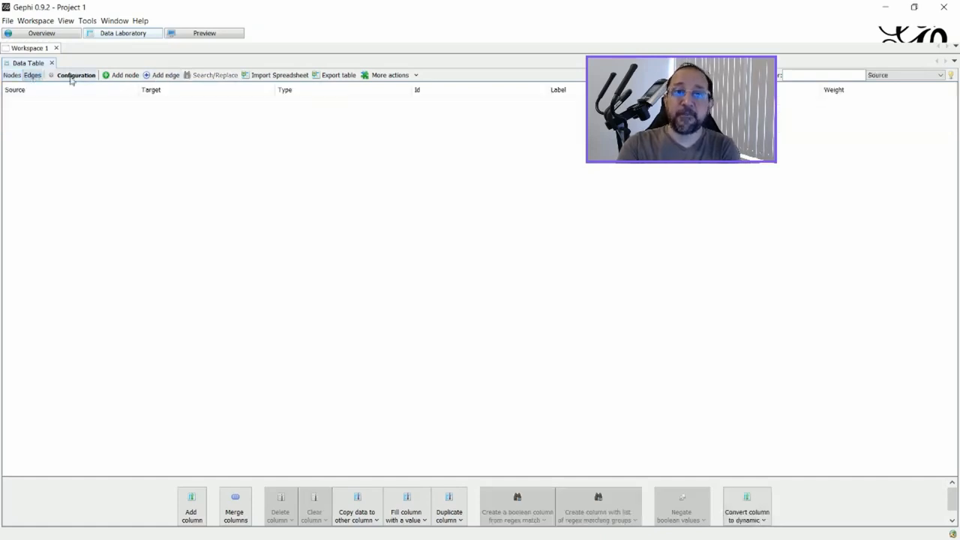
left_click(165, 74)
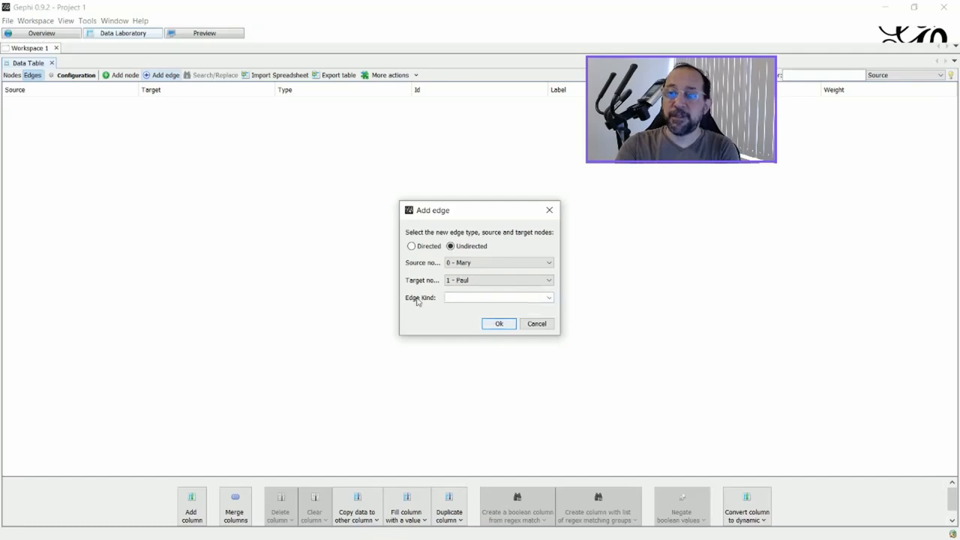
mouse_move(439, 303)
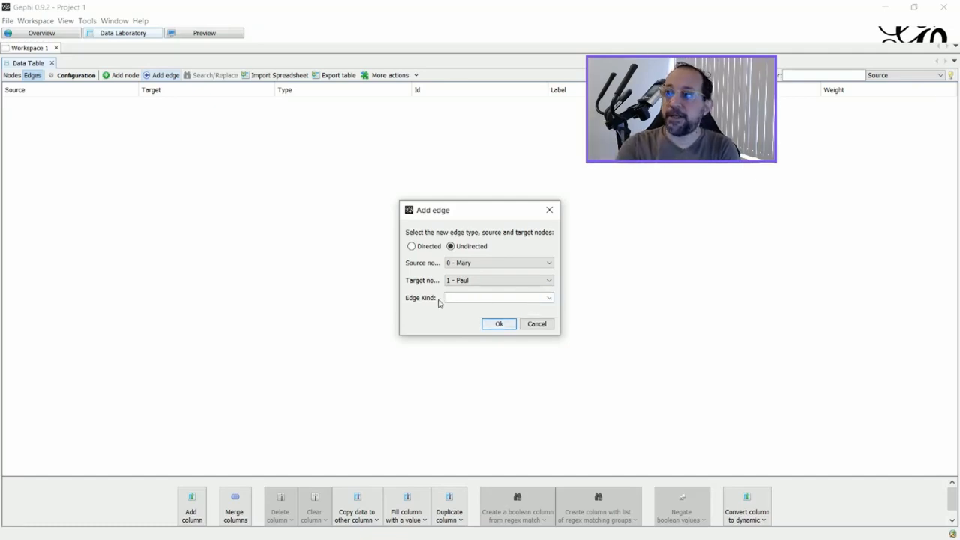
left_click(499, 323)
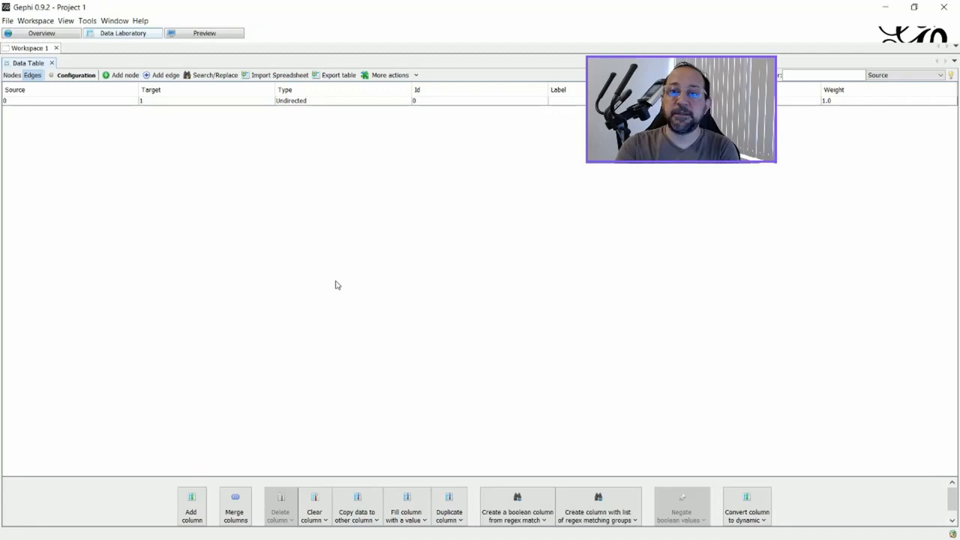
left_click(165, 75)
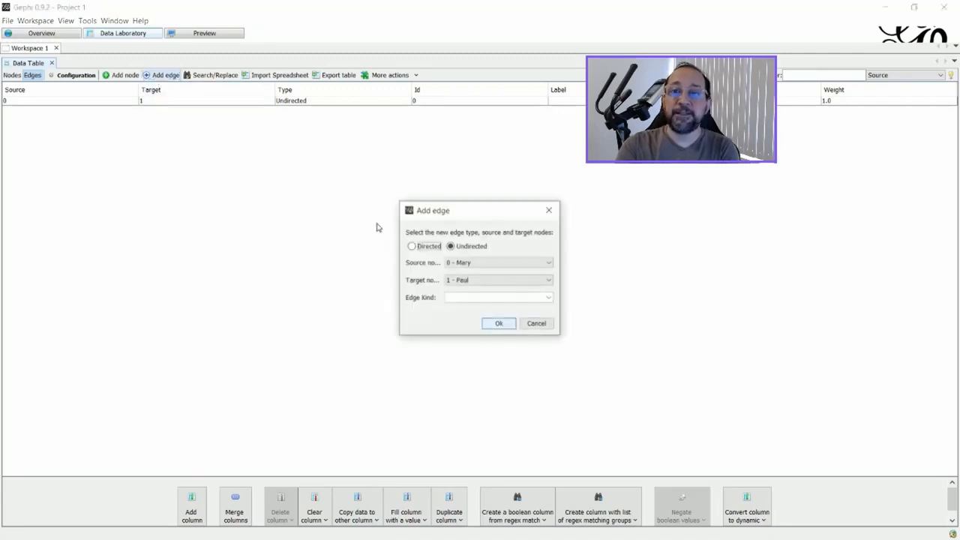
left_click(548, 280)
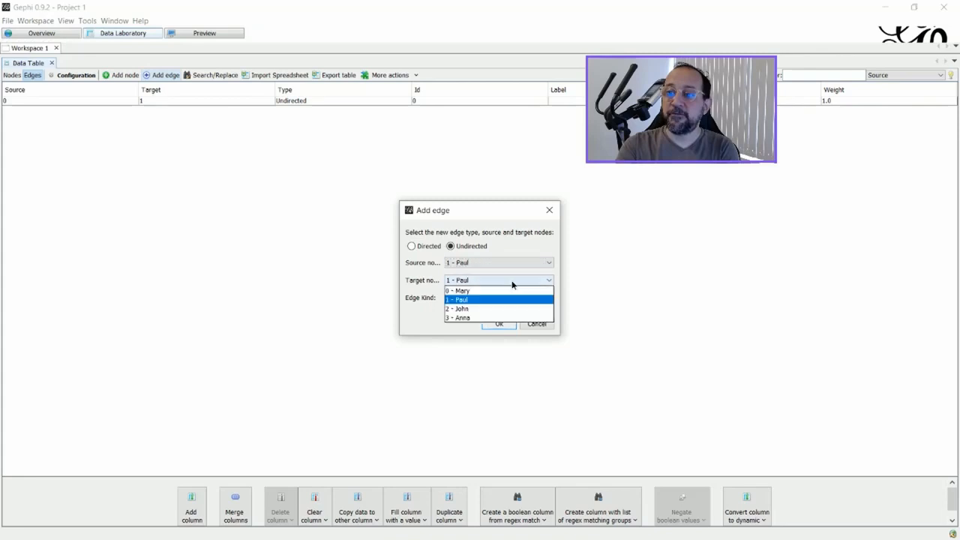
left_click(457, 318)
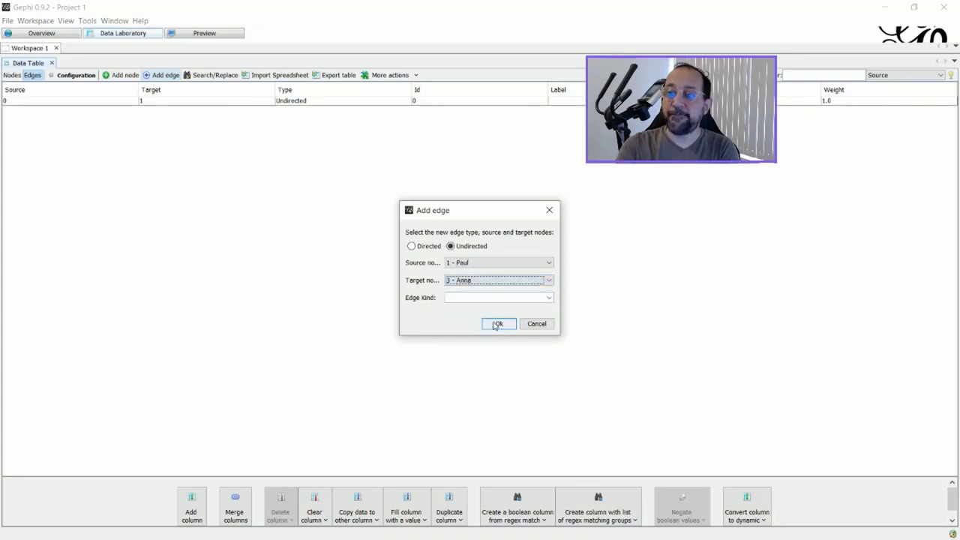
left_click(498, 324)
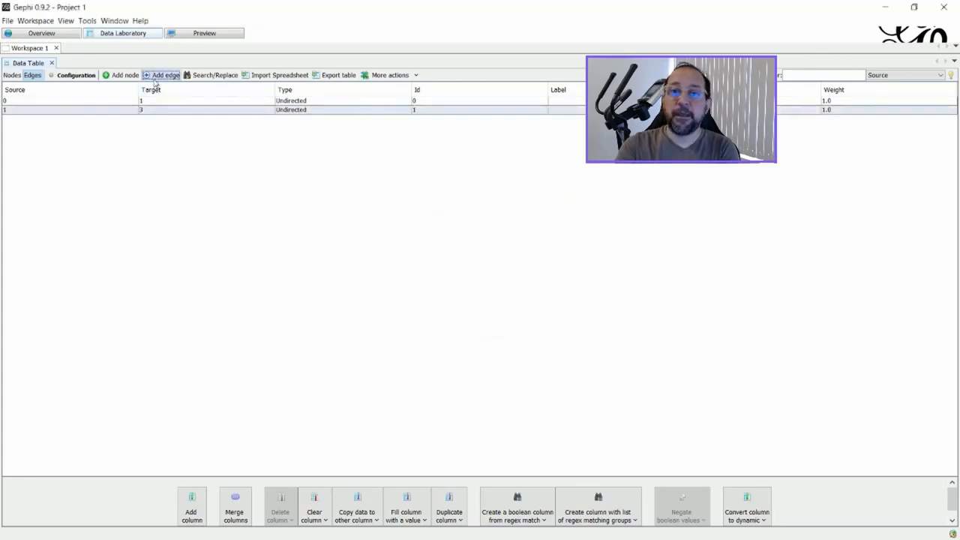
- Add undirected edges Mary–Anna and John–Mary
left_click(165, 74)
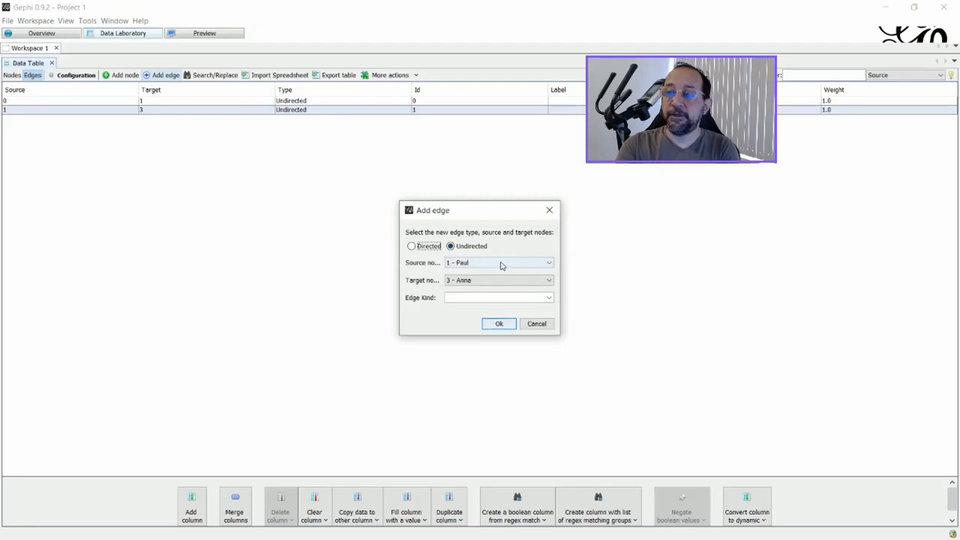
left_click(548, 262)
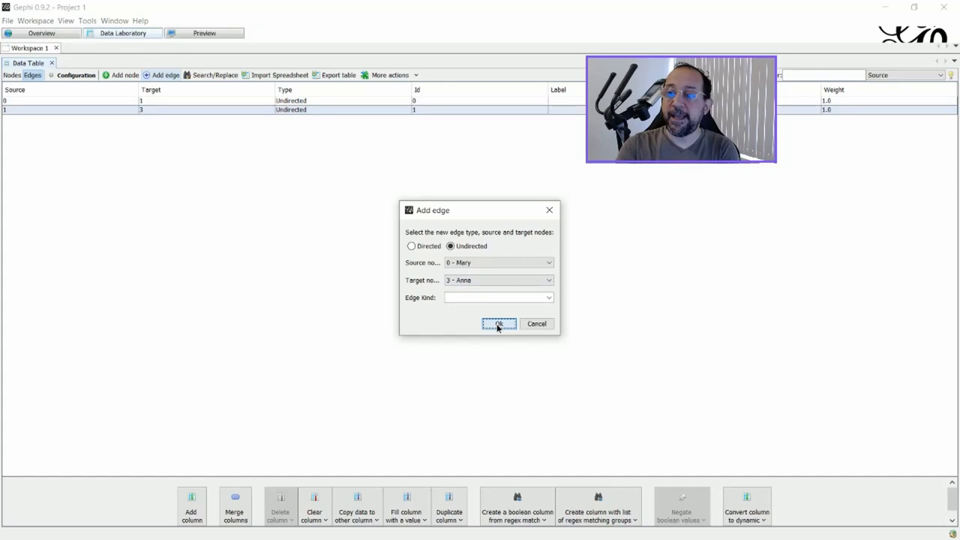
left_click(499, 323)
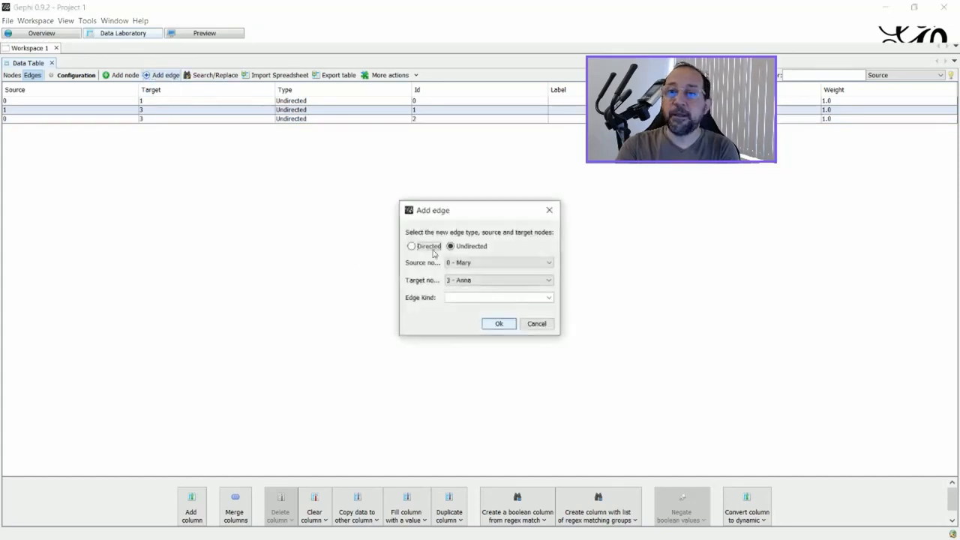
left_click(547, 263)
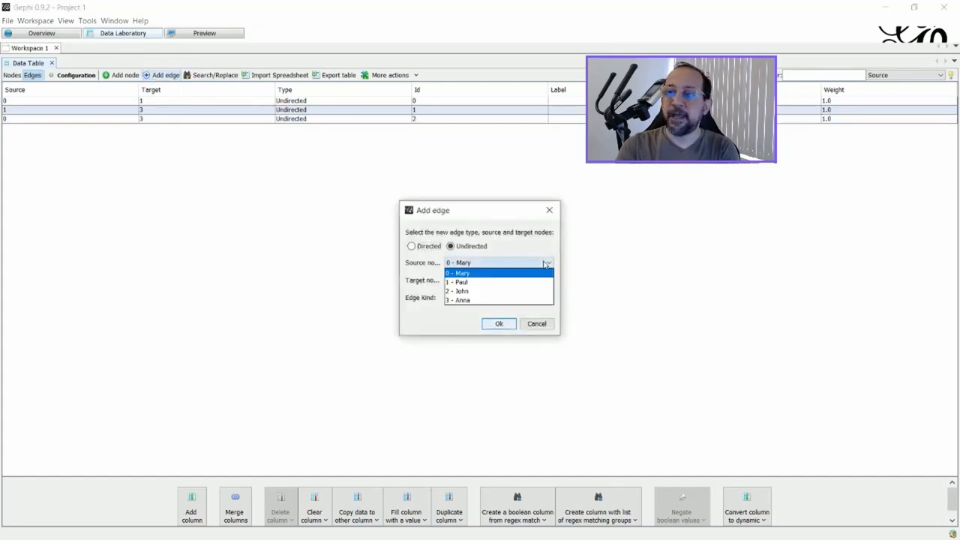
left_click(457, 291)
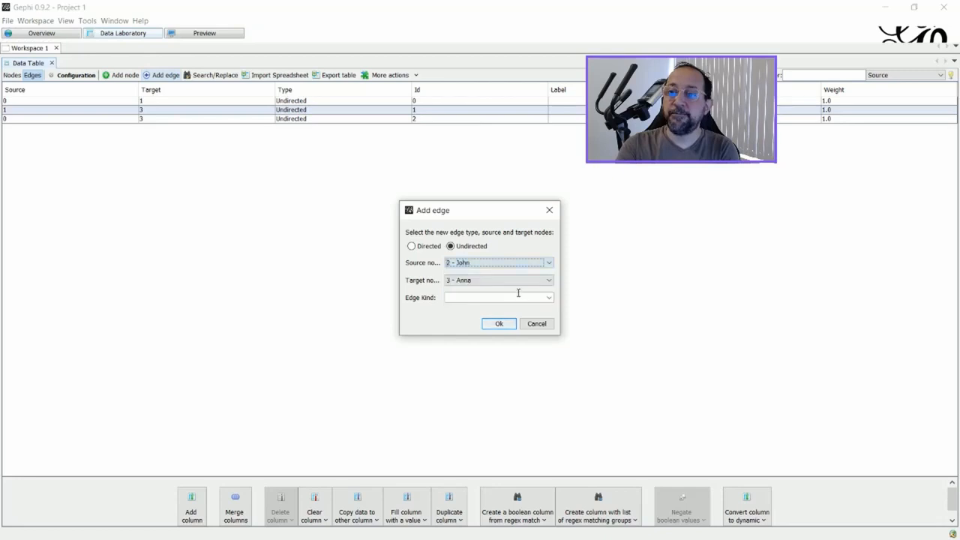
left_click(549, 280)
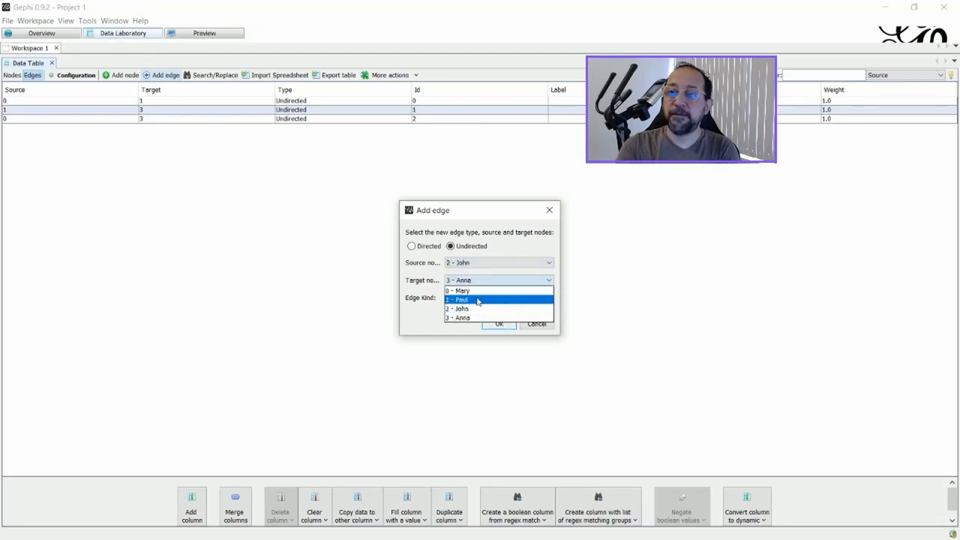
left_click(499, 323)
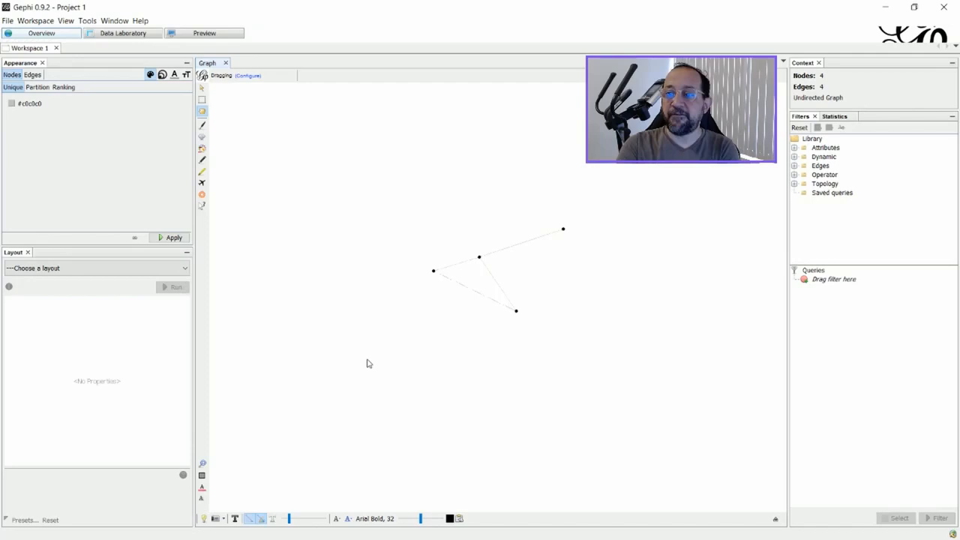
- Show node name labels on the Overview graph, fit it to view, then return to Data Laboratory
left_click(235, 518)
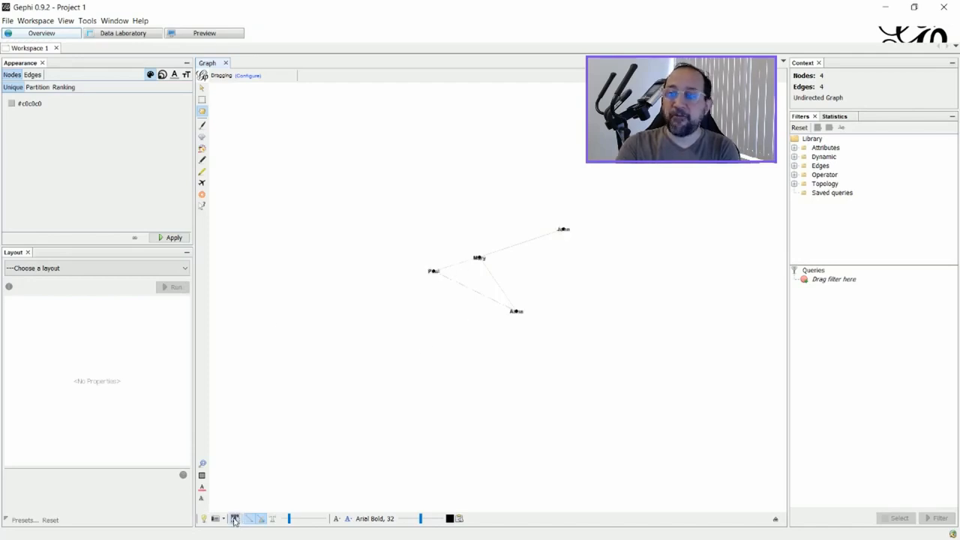
left_click(235, 518)
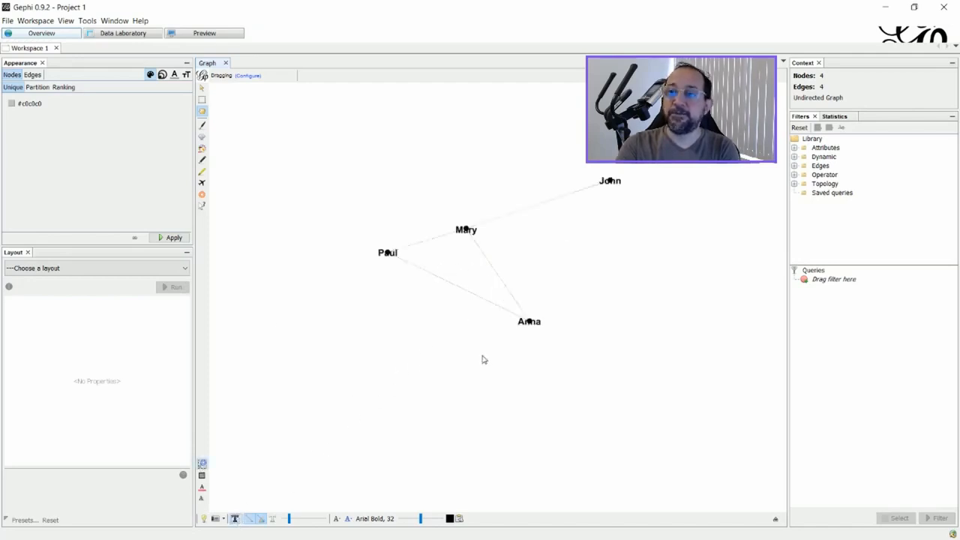
mouse_move(516, 303)
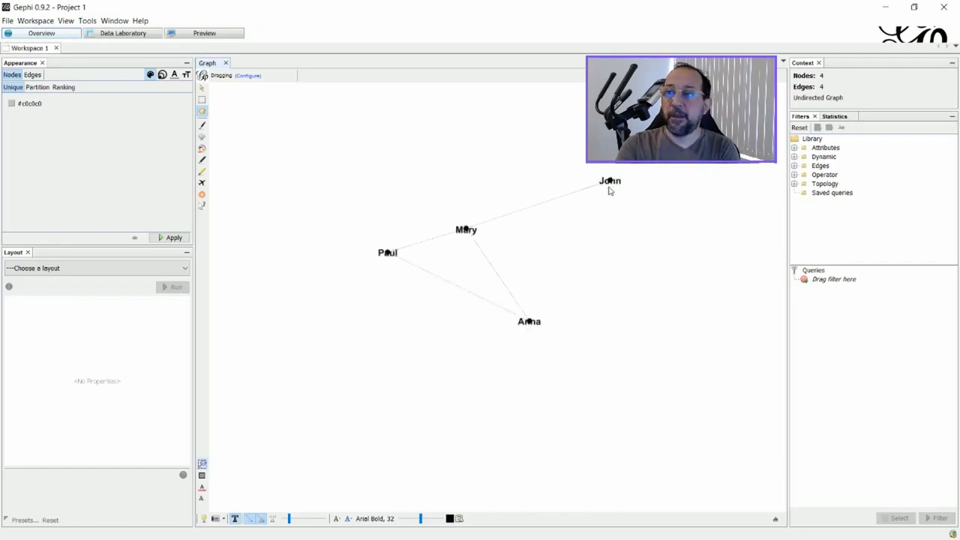
mouse_move(442, 311)
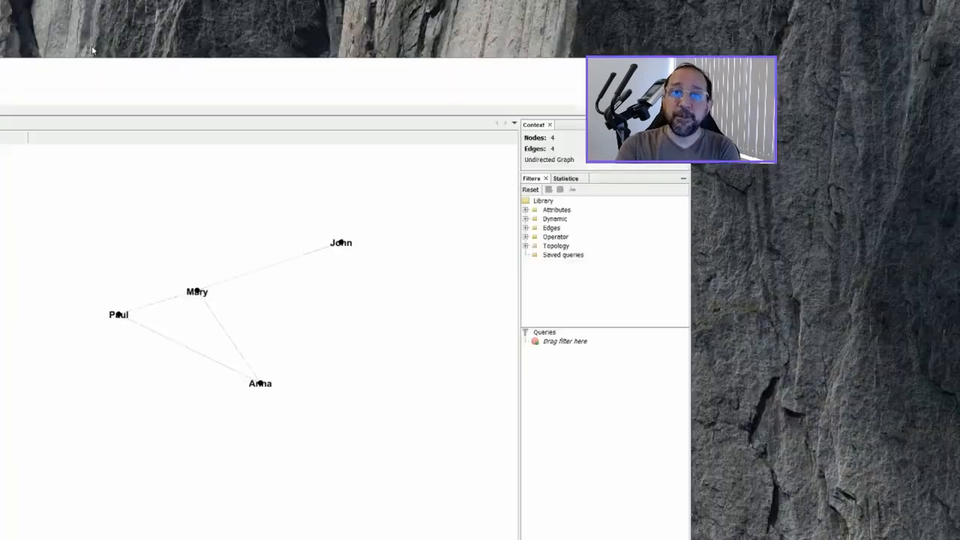
left_click(122, 32)
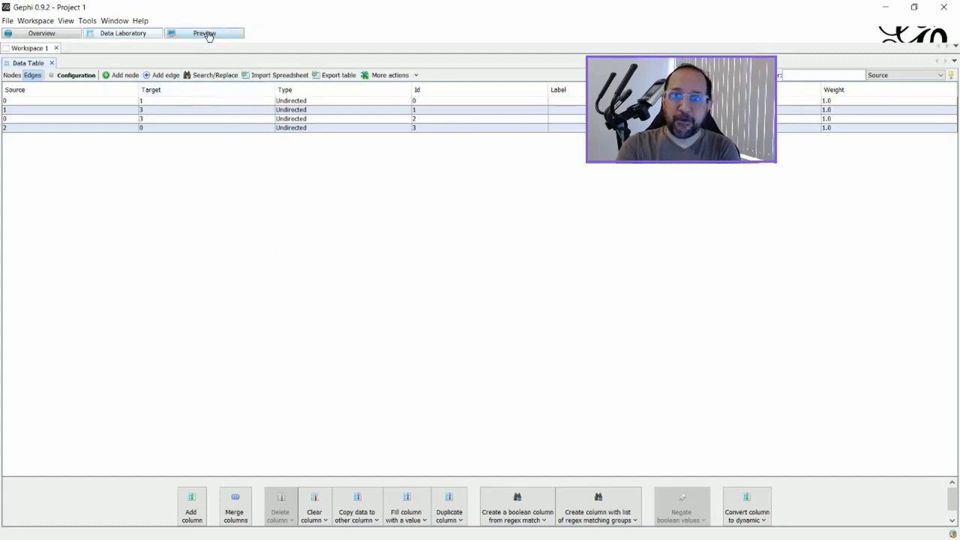
- Refresh the Preview to render the labelled four-person network with curved edges
left_click(204, 33)
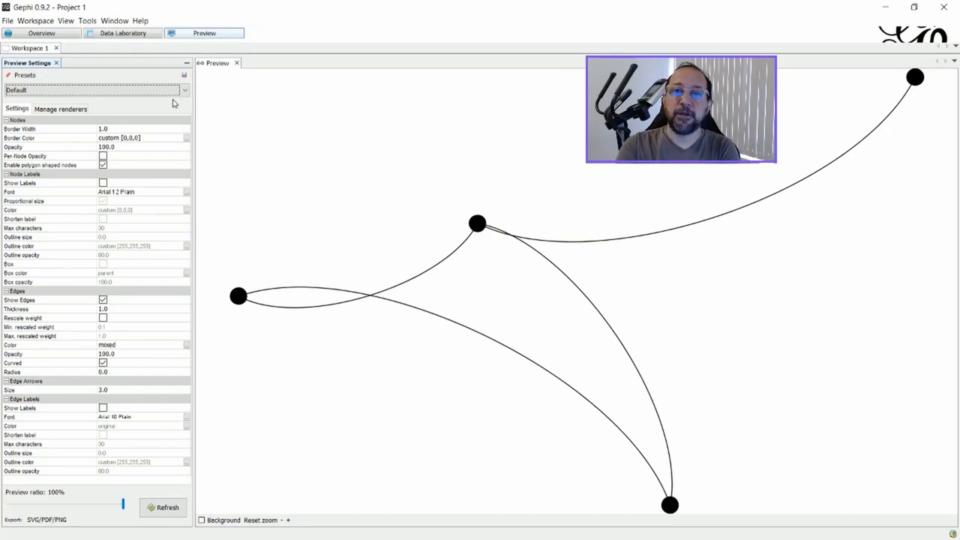
left_click(94, 90)
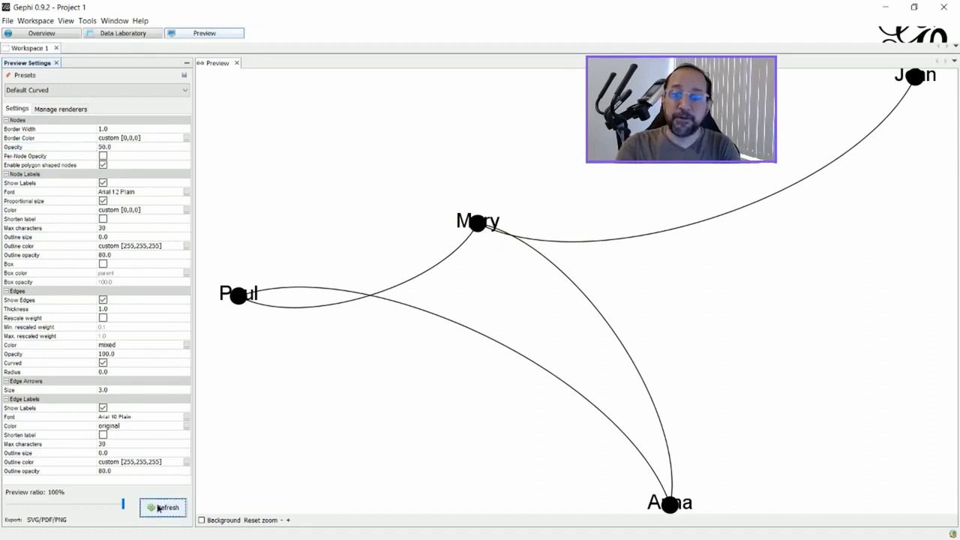
left_click(164, 507)
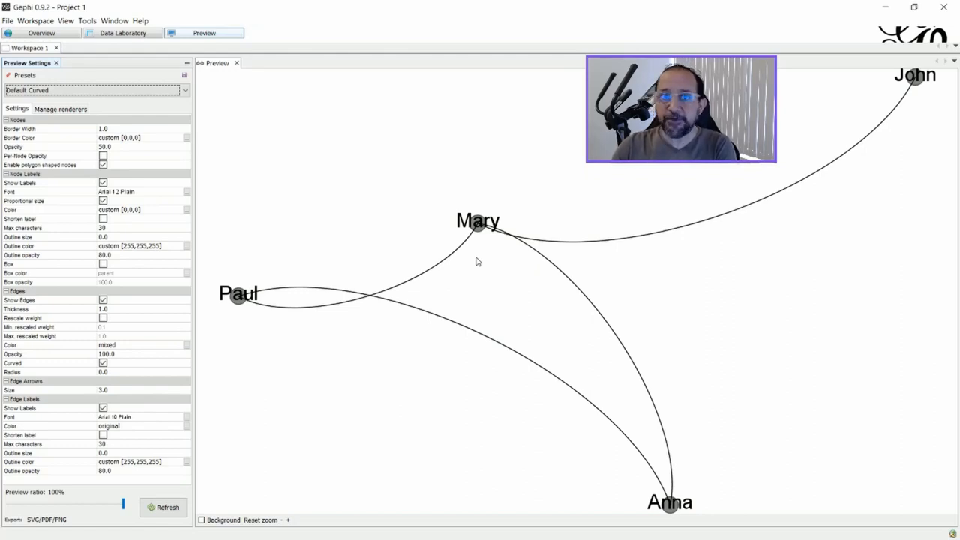
mouse_move(306, 276)
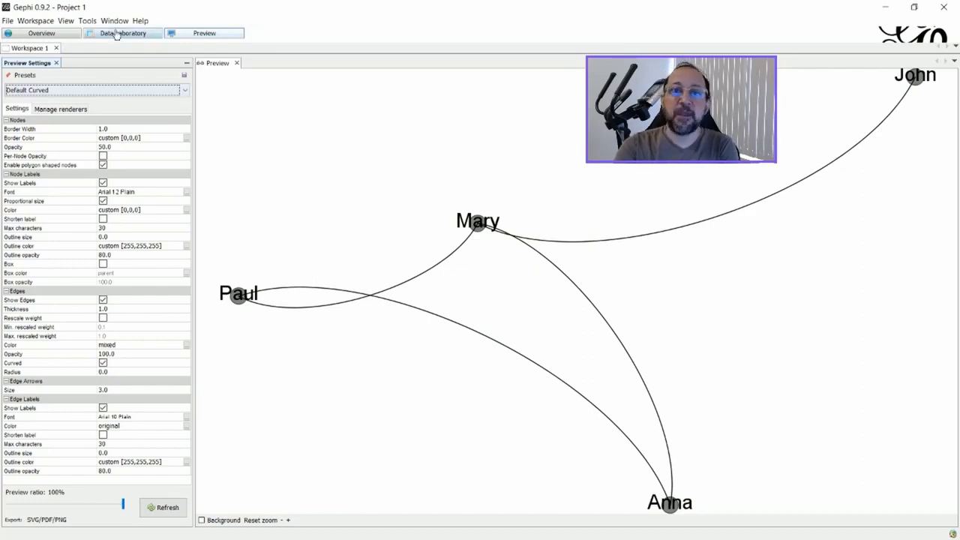
- Switch to Data Laboratory to see the four undirected edges with weight 1.0
left_click(122, 32)
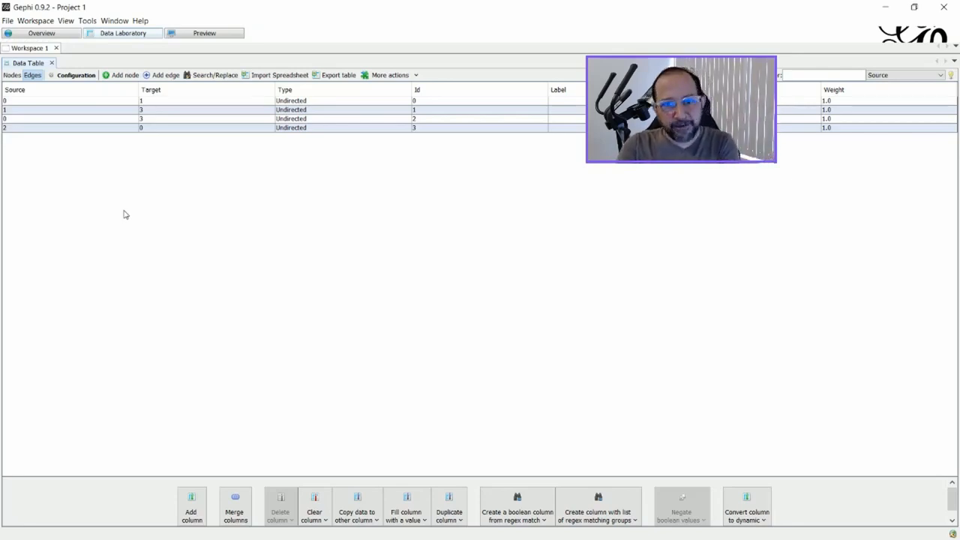
mouse_move(138, 220)
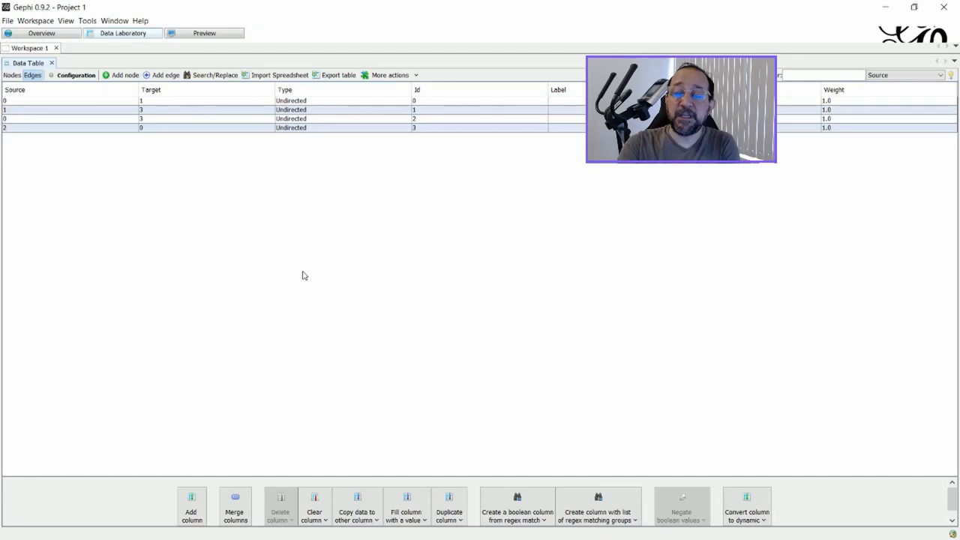
mouse_move(296, 266)
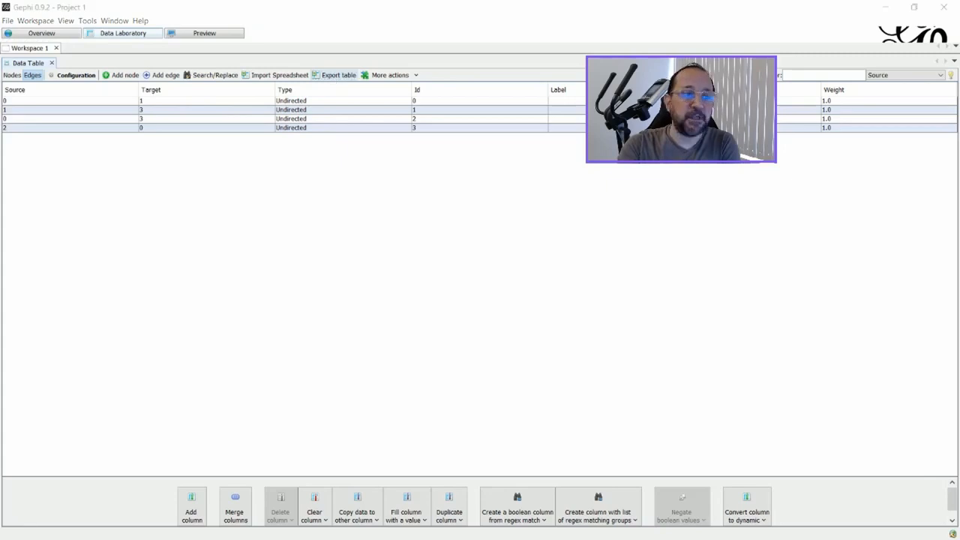
- Export the edges table as test1.csv, leaving the export options unchanged
left_click(338, 75)
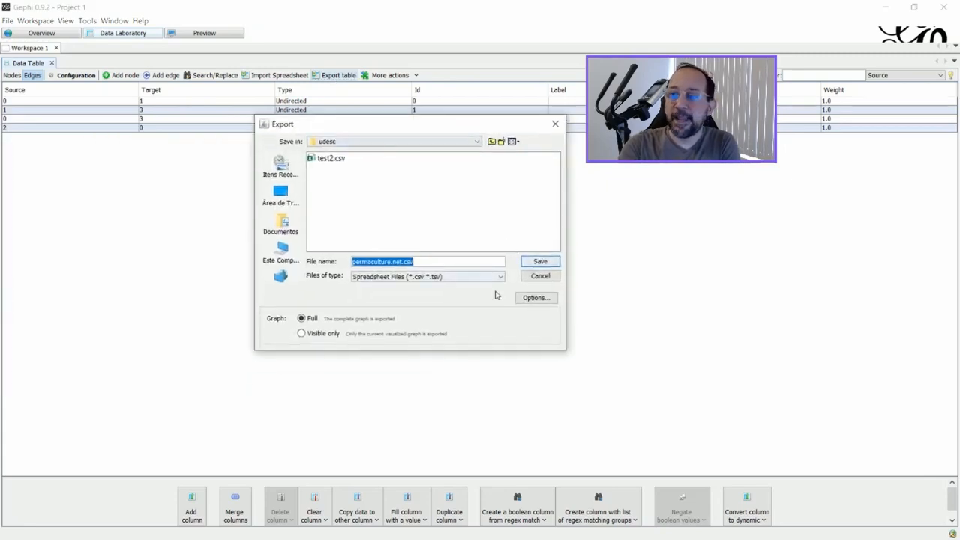
left_click(536, 297)
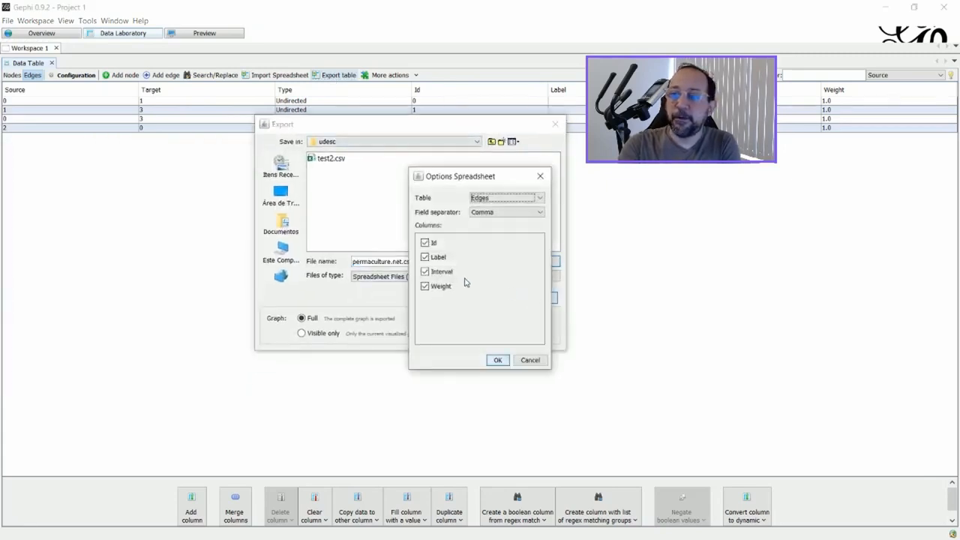
left_click(497, 360)
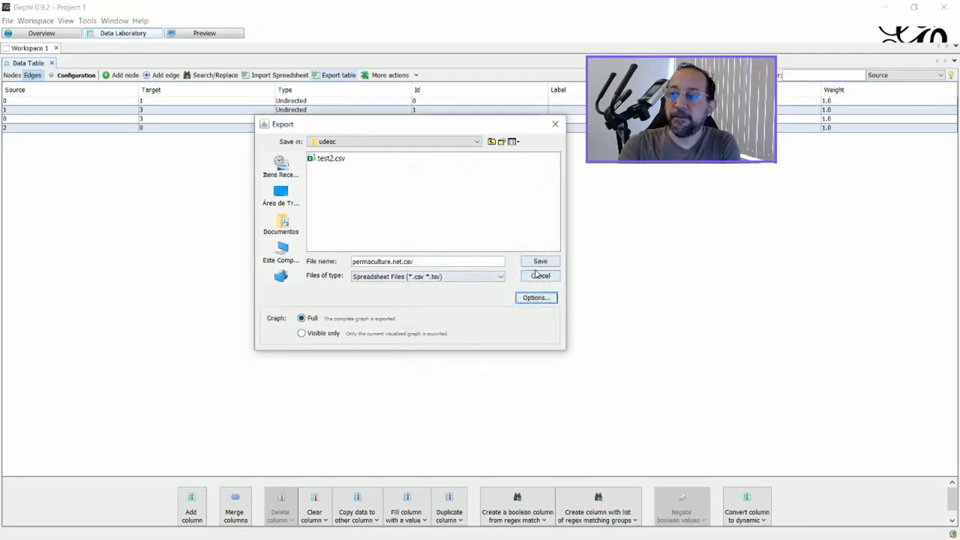
double_click(398, 261)
type("test1")
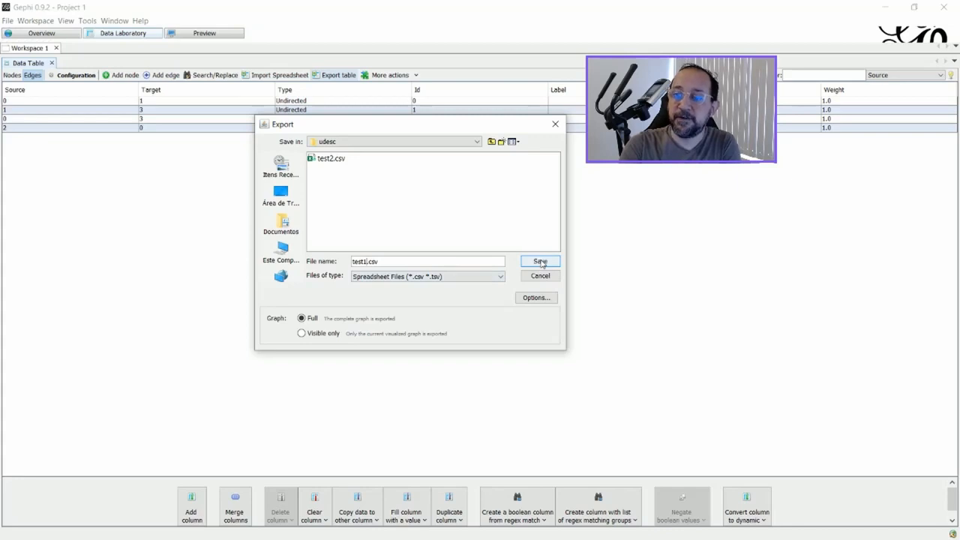
left_click(540, 261)
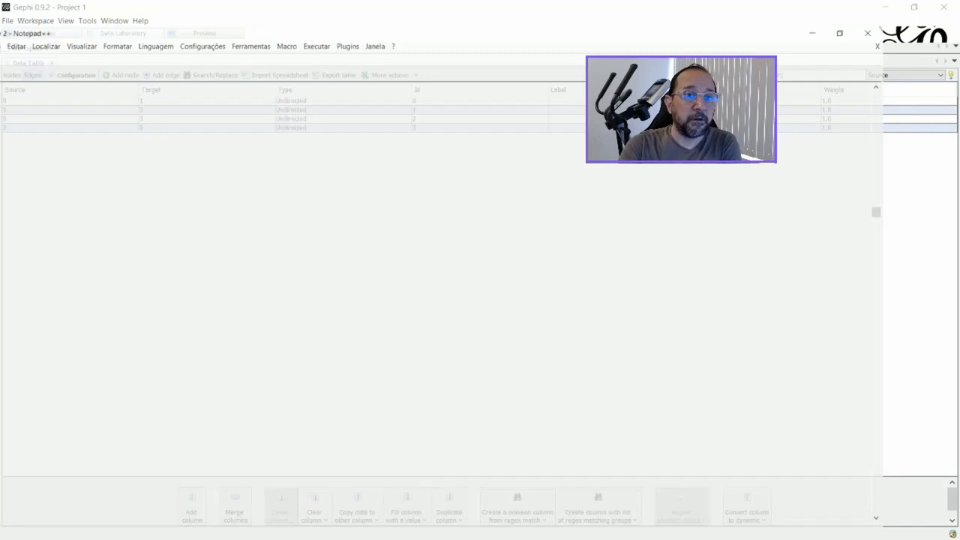
- Close Notepad++ and start a blank Excel workbook
left_click(759, 51)
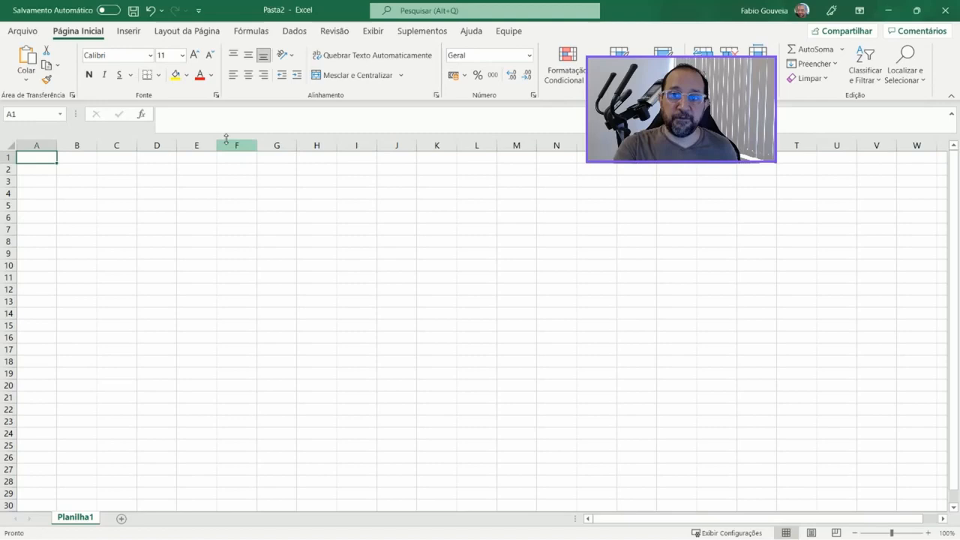
- Enter headers Source, Target, Type, Id, Label, timeset and Weight across row 1
type("zv \\")
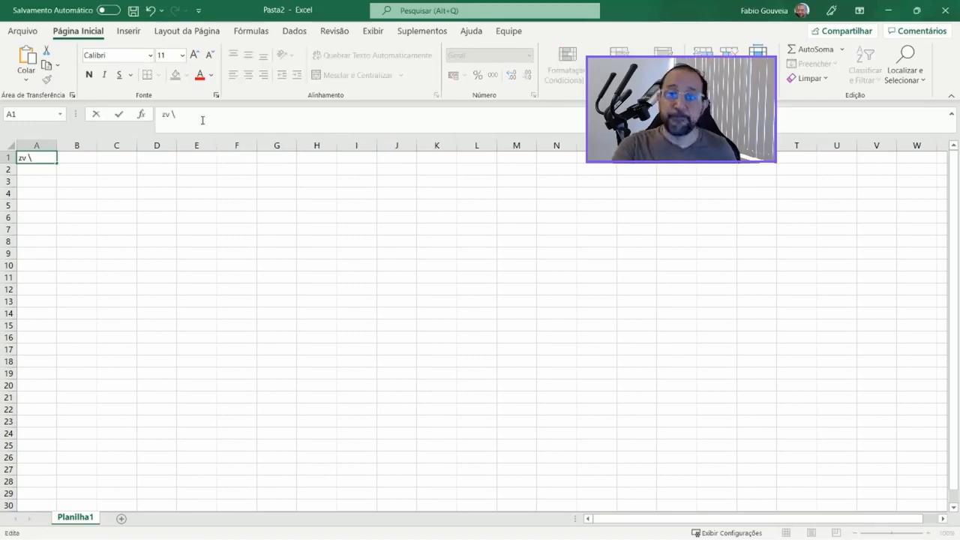
type("Source,Target,Type,Id,Label,timeset,Weight")
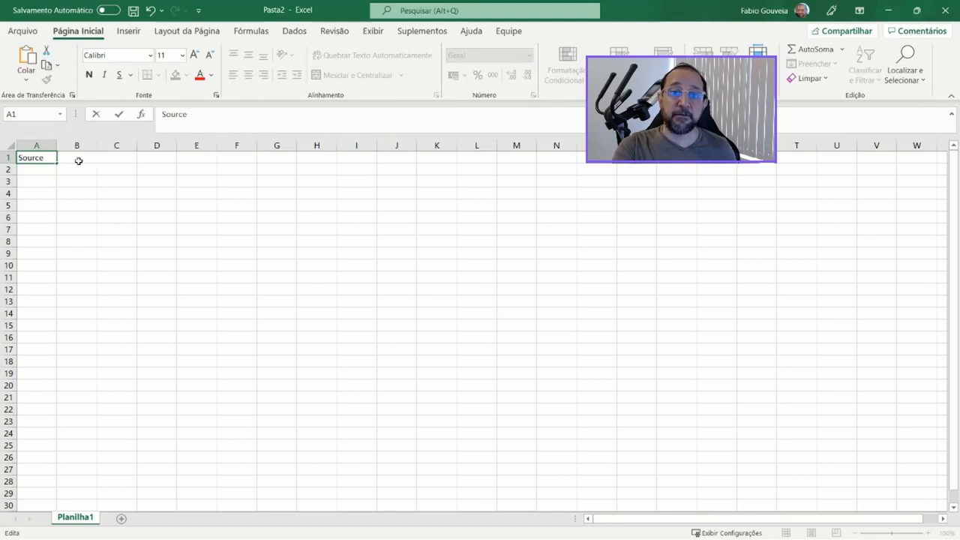
type(",Target,Type,Id,Label,timeset,Weight")
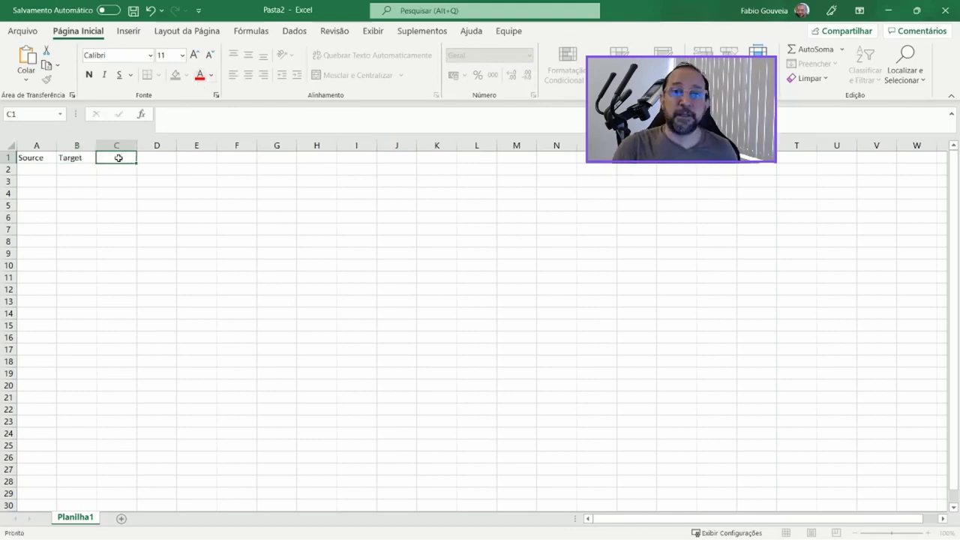
type(",Type,Id,Label,timeset,Weight")
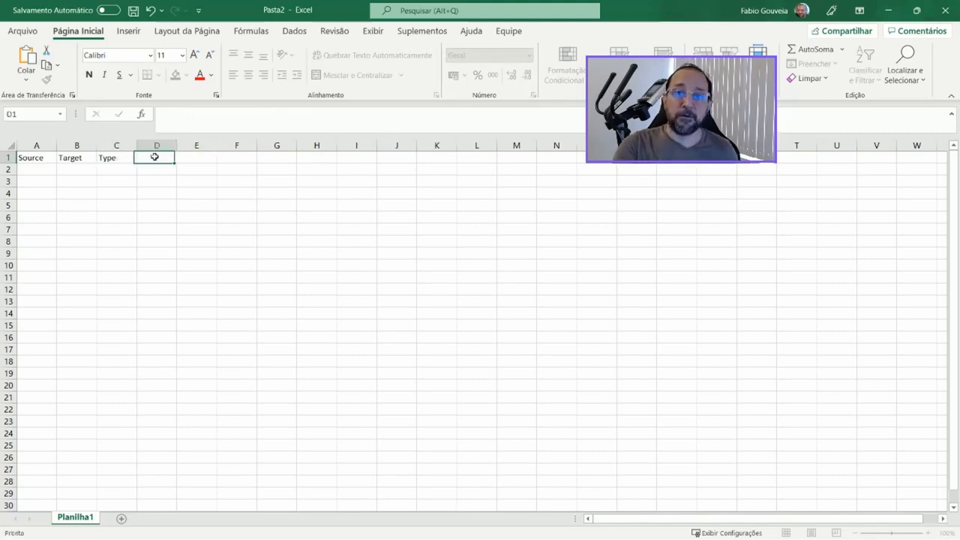
type(",ID,Label,timeset,Weight")
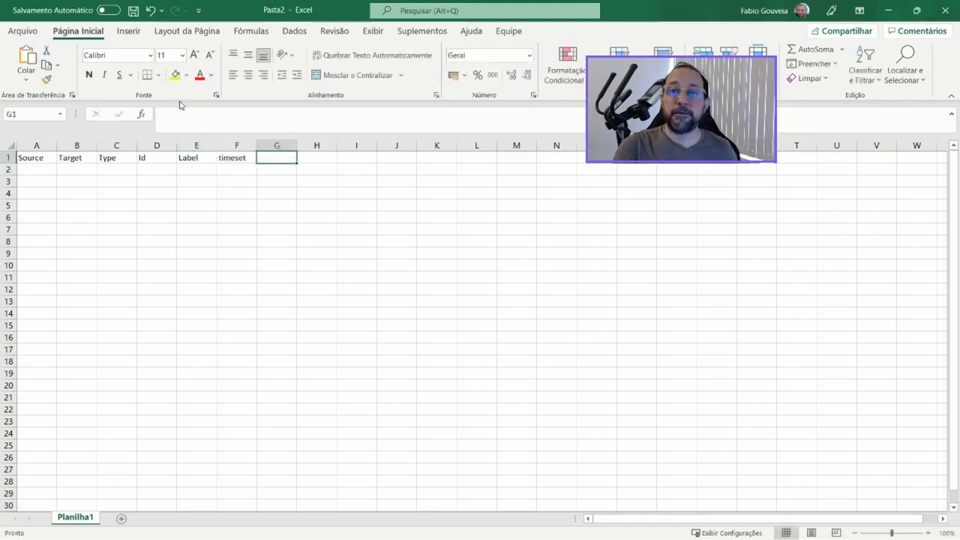
type(",Weight")
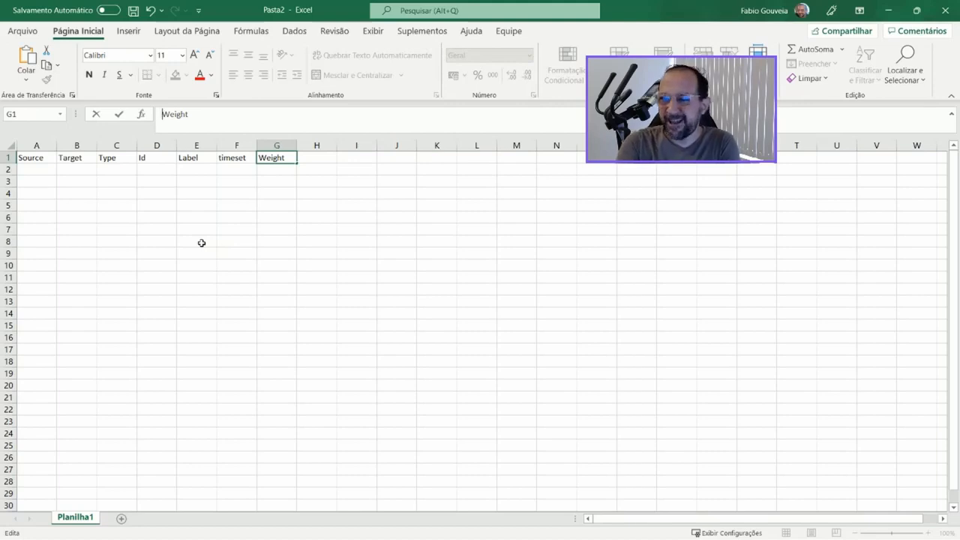
mouse_move(281, 165)
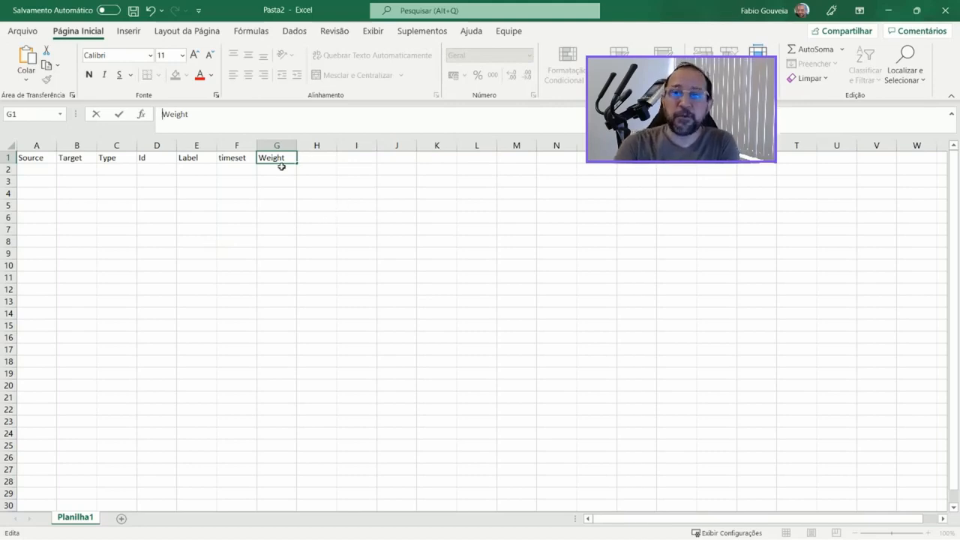
key("Return")
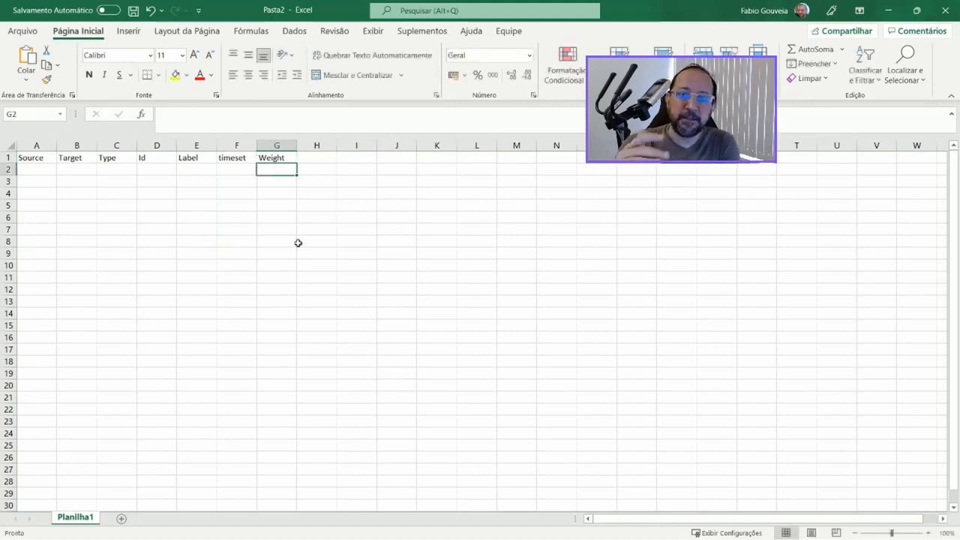
mouse_move(145, 212)
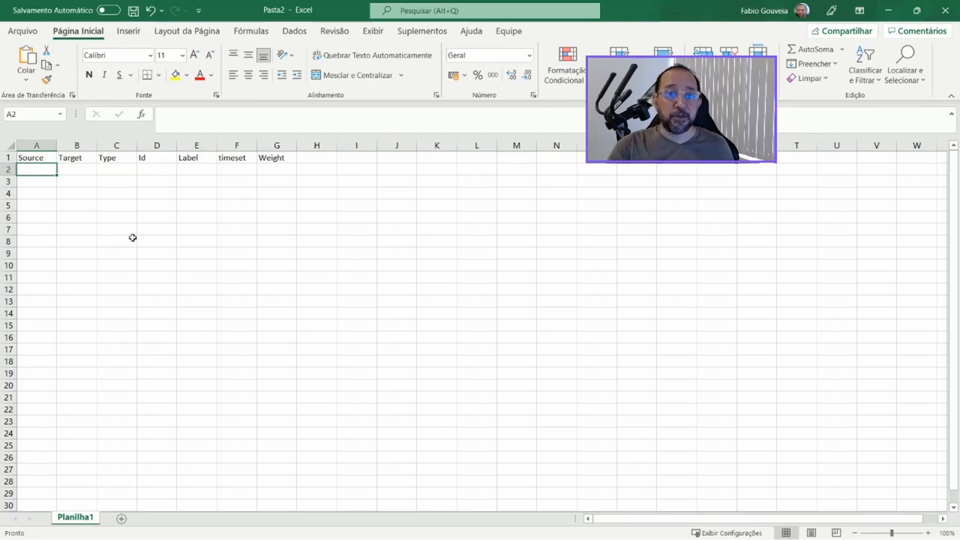
- Enter edge rows Mary–Paul, Paul–John, John–Anna, John–Sara and Paul–Sabrina
type("Mary")
left_click(76, 169)
type("Pau")
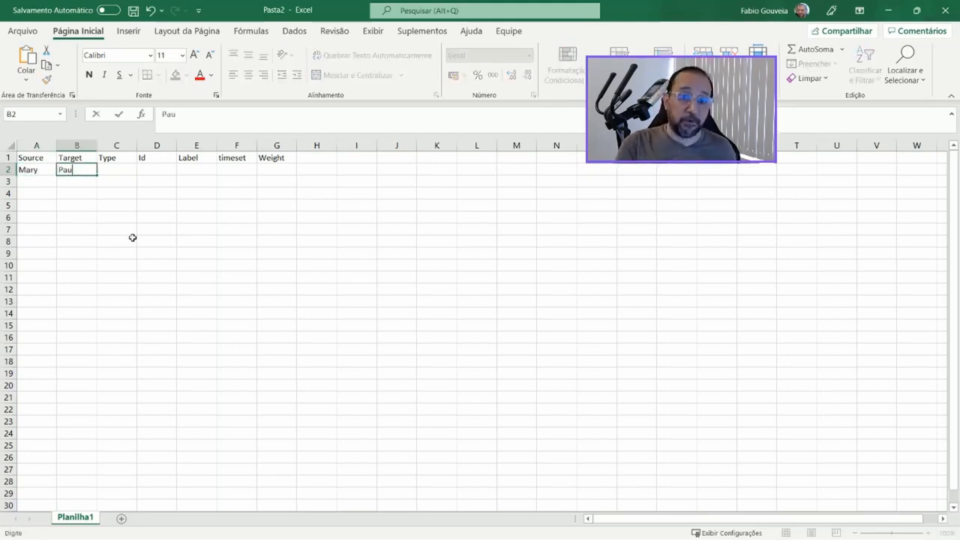
key("Return")
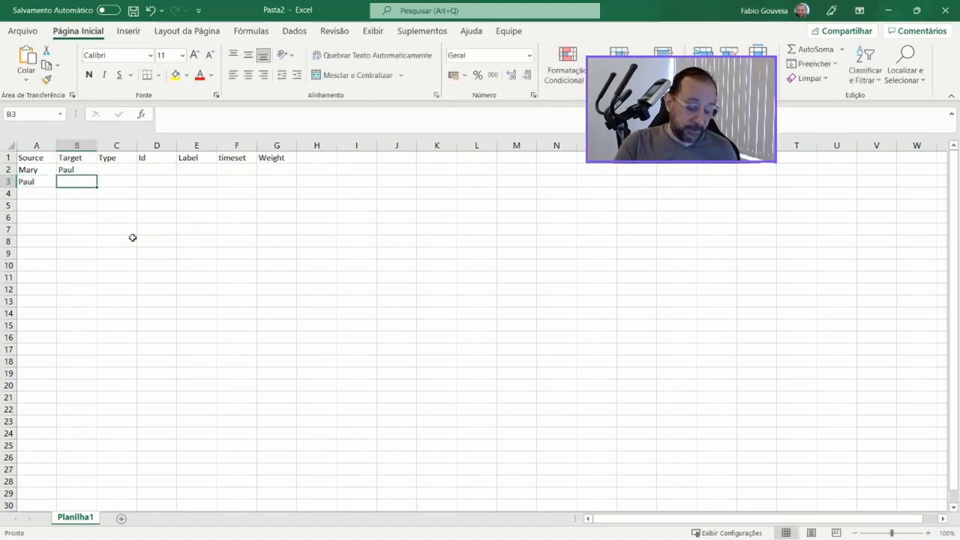
type("John")
left_click(77, 194)
type("Anna")
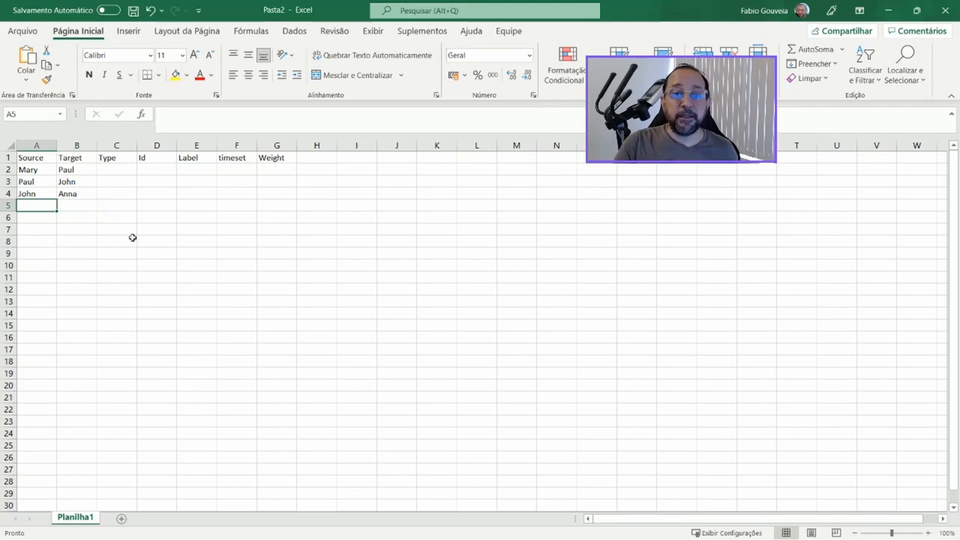
type("John")
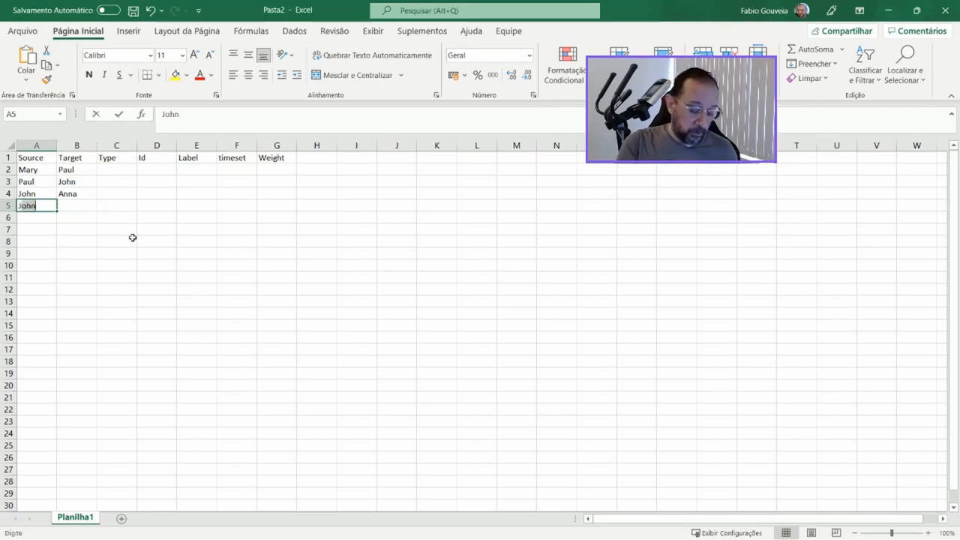
key("Tab")
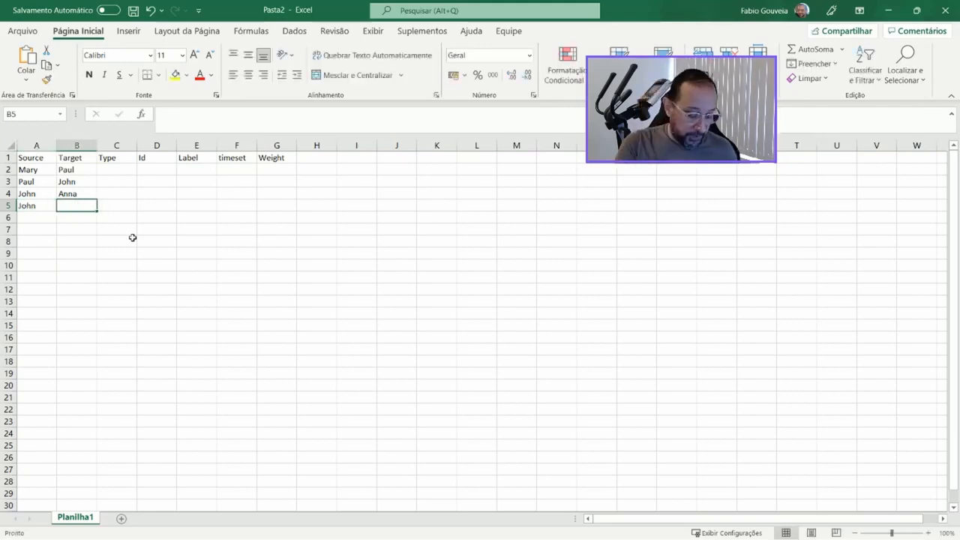
type("Sara")
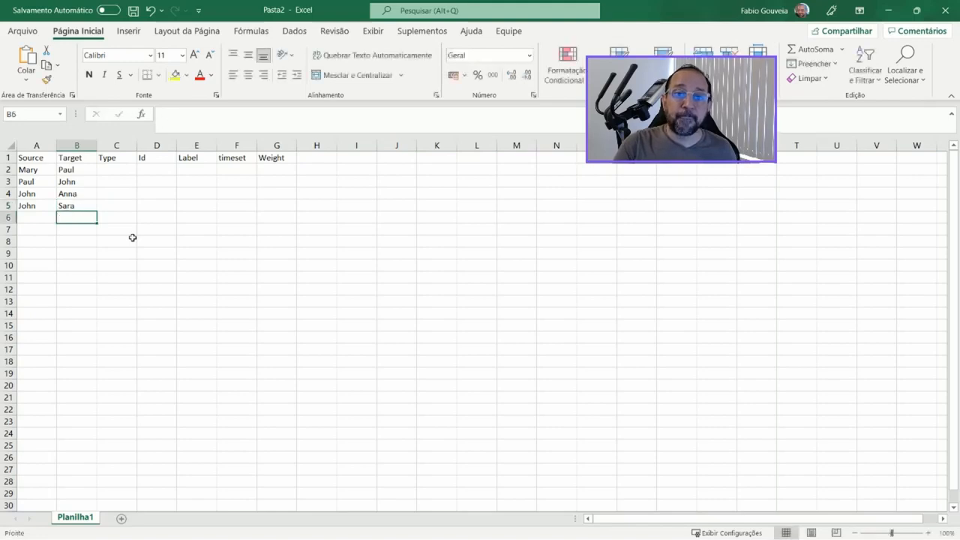
type("Paul")
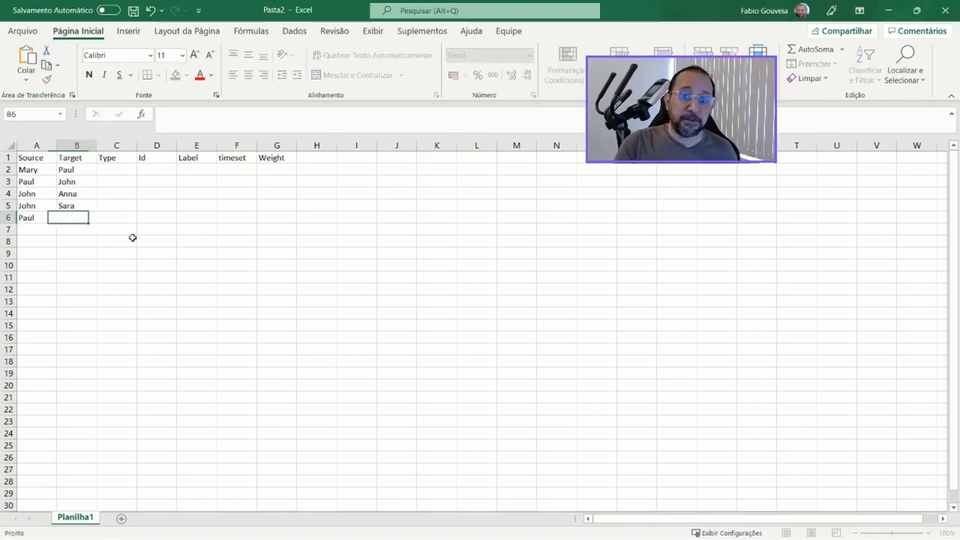
type("Sabrui")
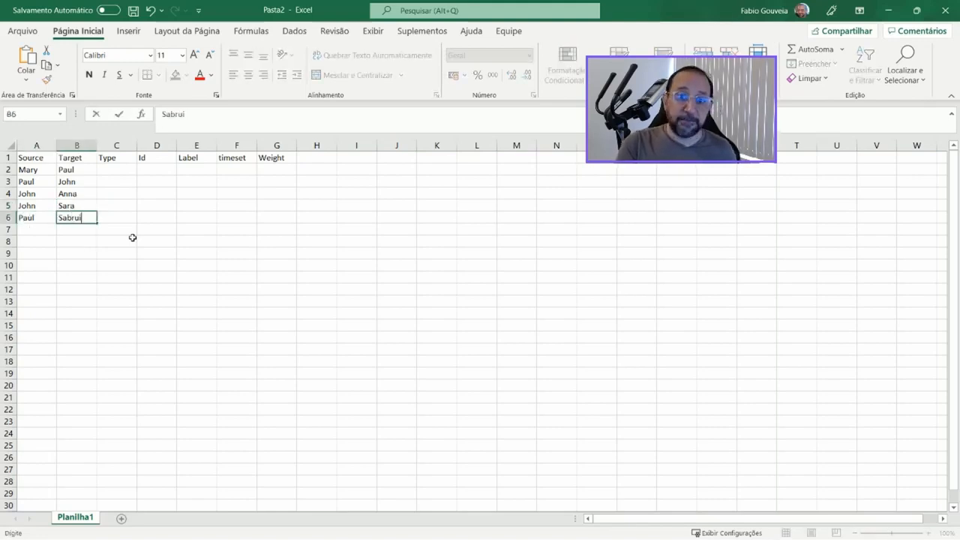
type("na")
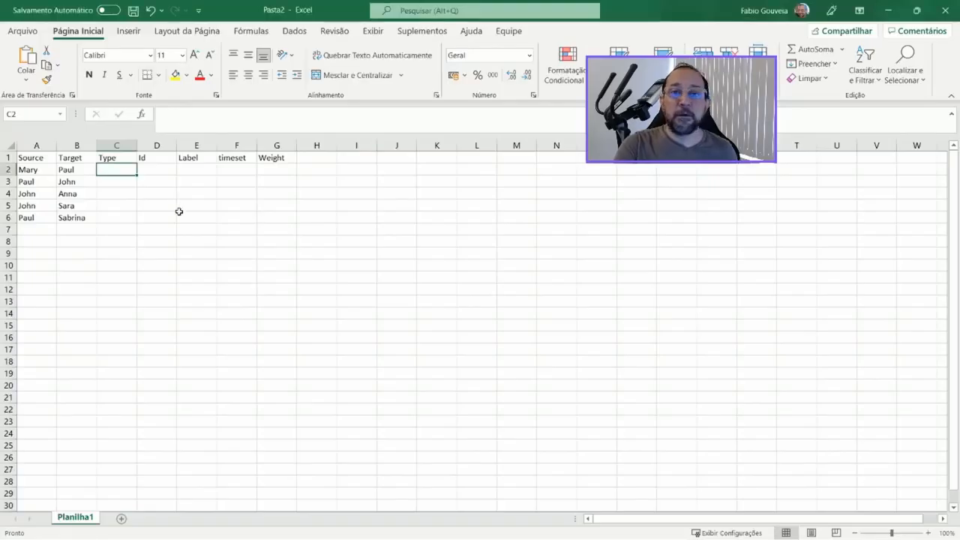
- Set edge types to Undirected, number Ids with =D2+1, then select the table A1:G6
type("Undirected")
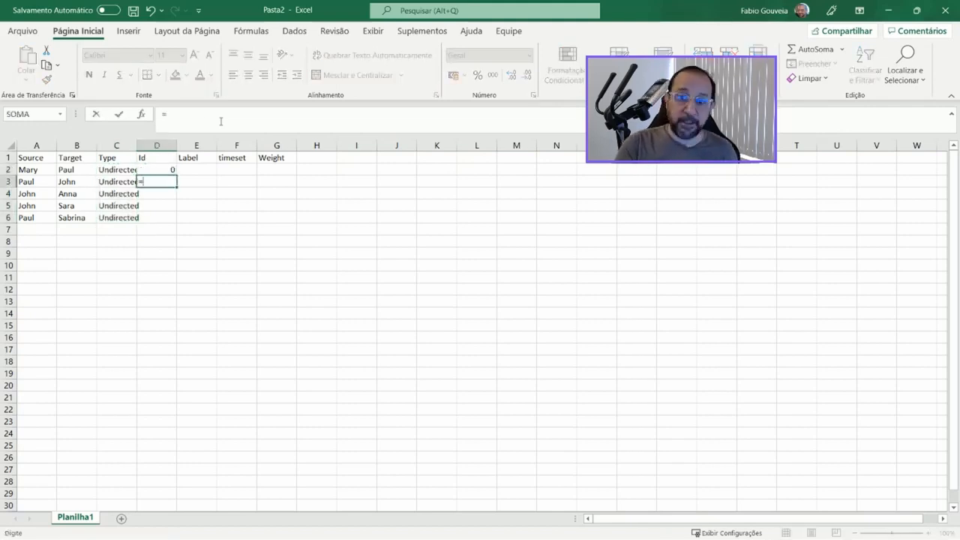
type("=D2+1")
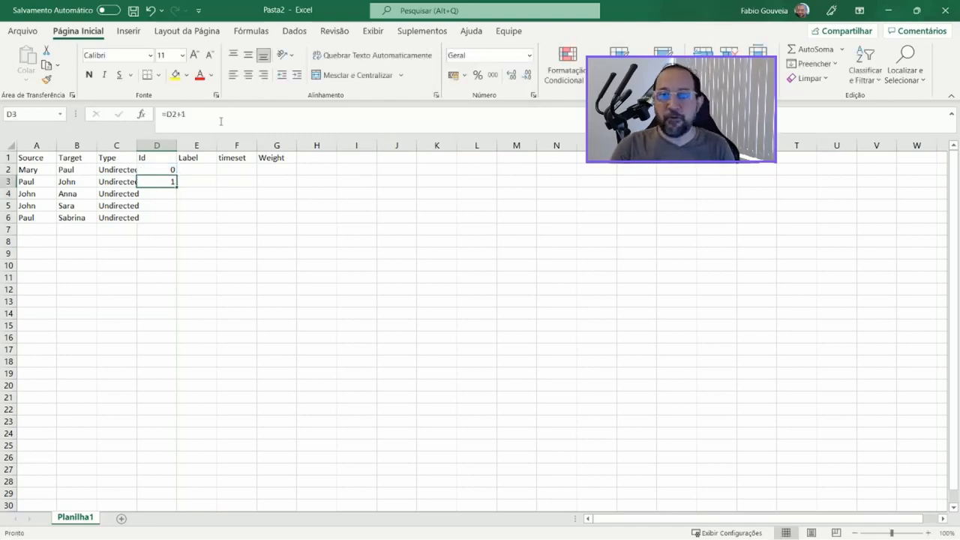
left_click_drag(156, 181, 156, 218)
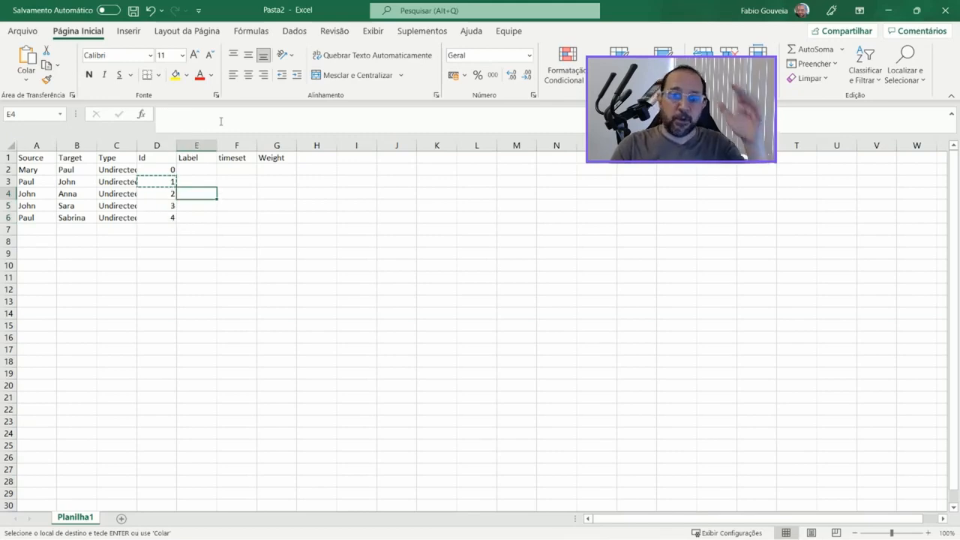
left_click(76, 158)
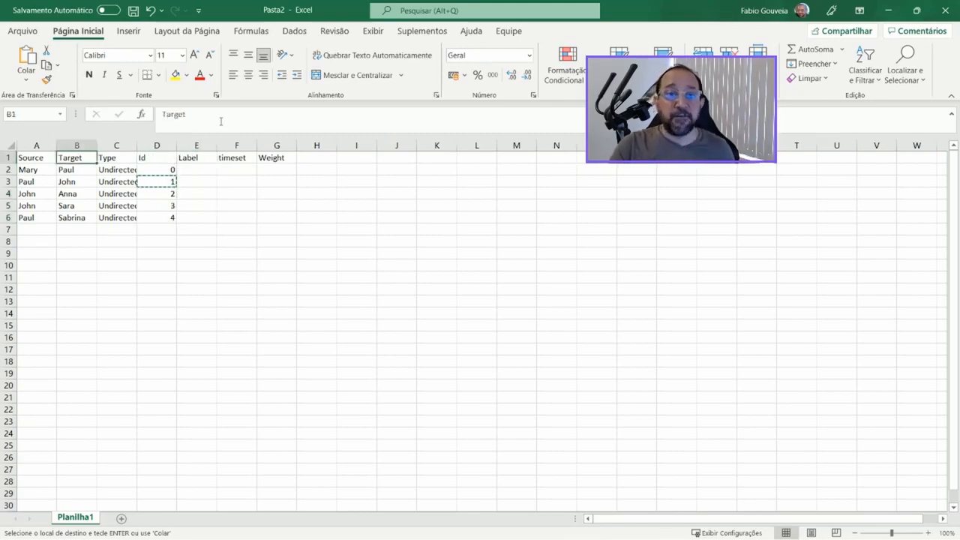
left_click_drag(30, 157, 277, 182)
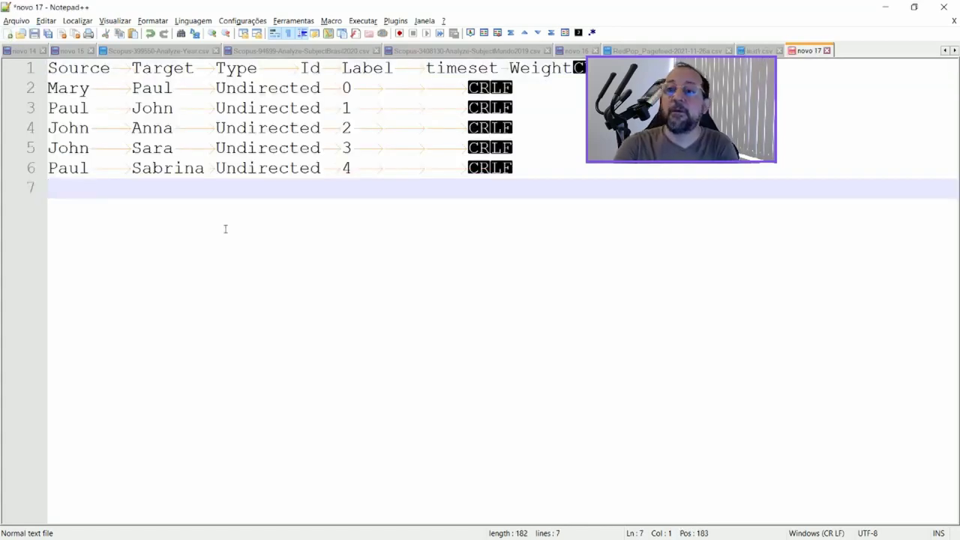
- Save the pasted edge list as test3.csv with file type All types (*.*)
left_click(16, 20)
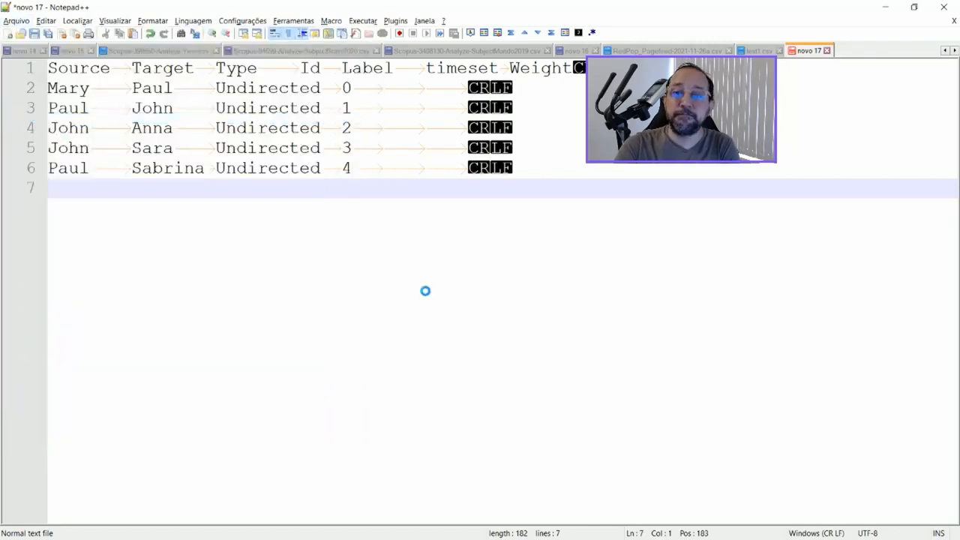
key("ctrl+s")
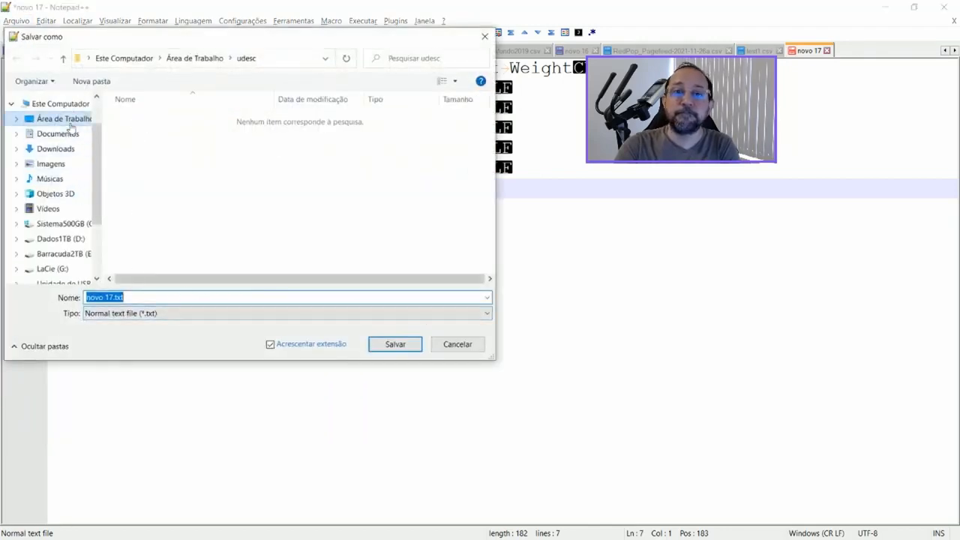
left_click(143, 297)
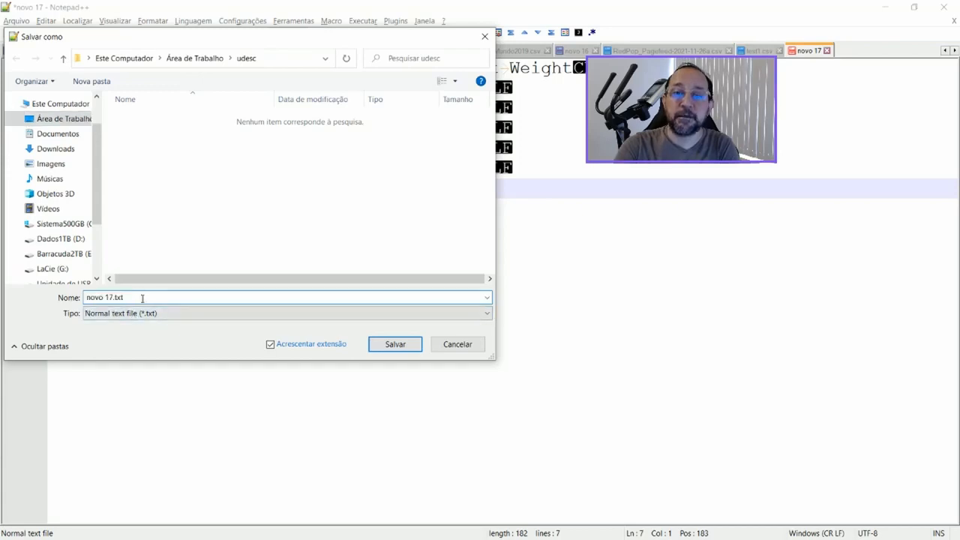
type("TETS")
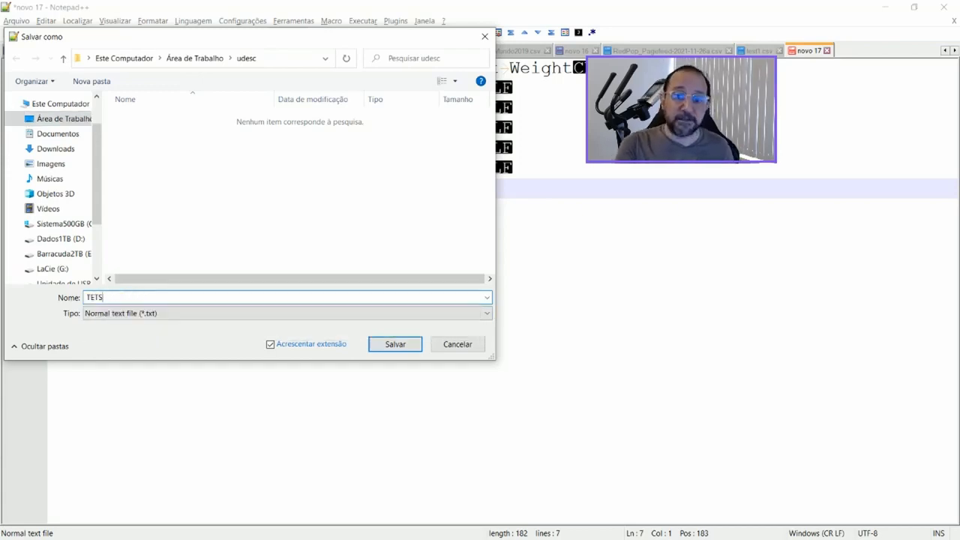
type("testt")
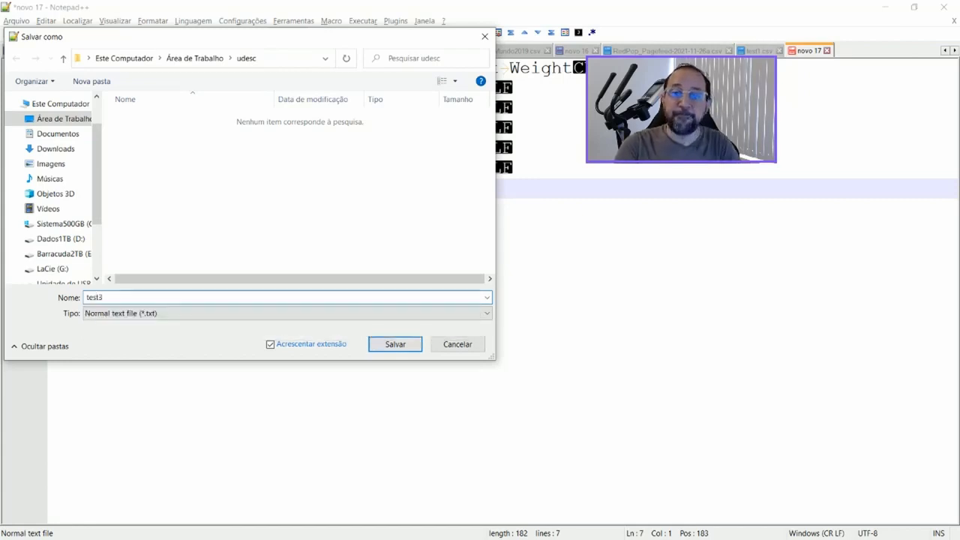
type(".csv")
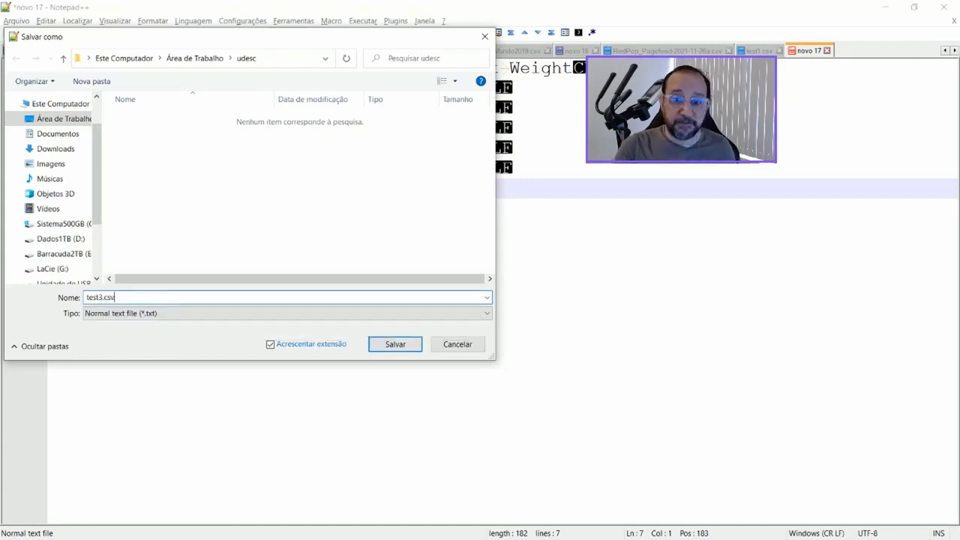
left_click(484, 313)
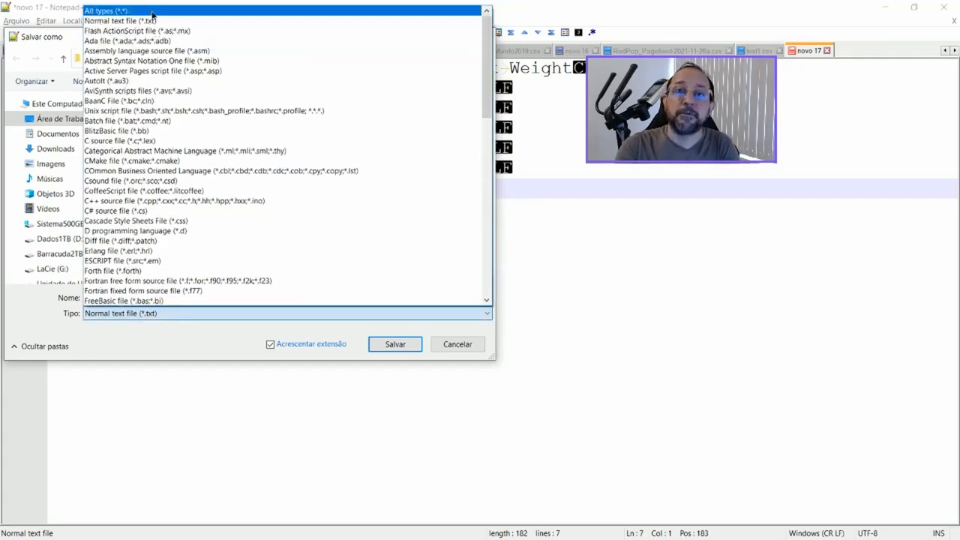
left_click(395, 343)
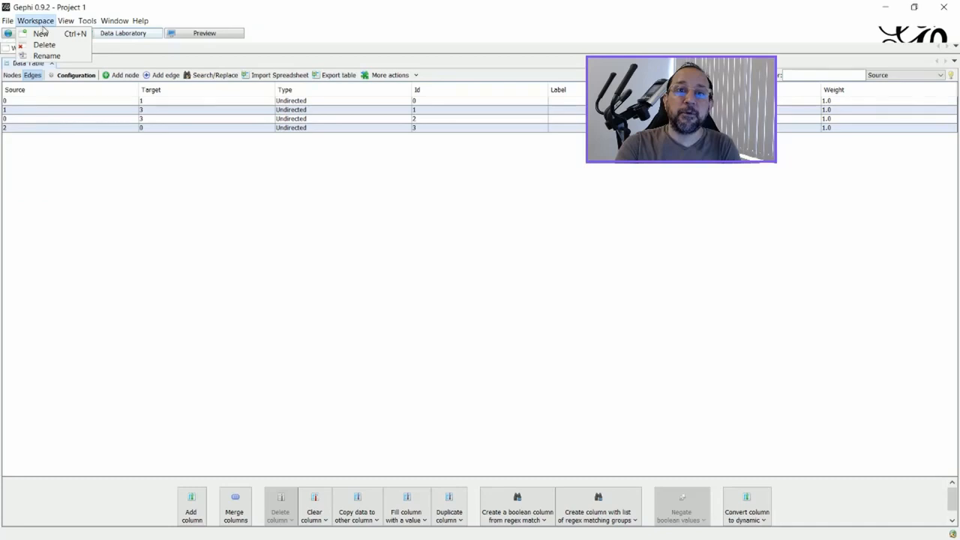
- Create a new workspace and import test3.csv as an undirected edges table
left_click(40, 33)
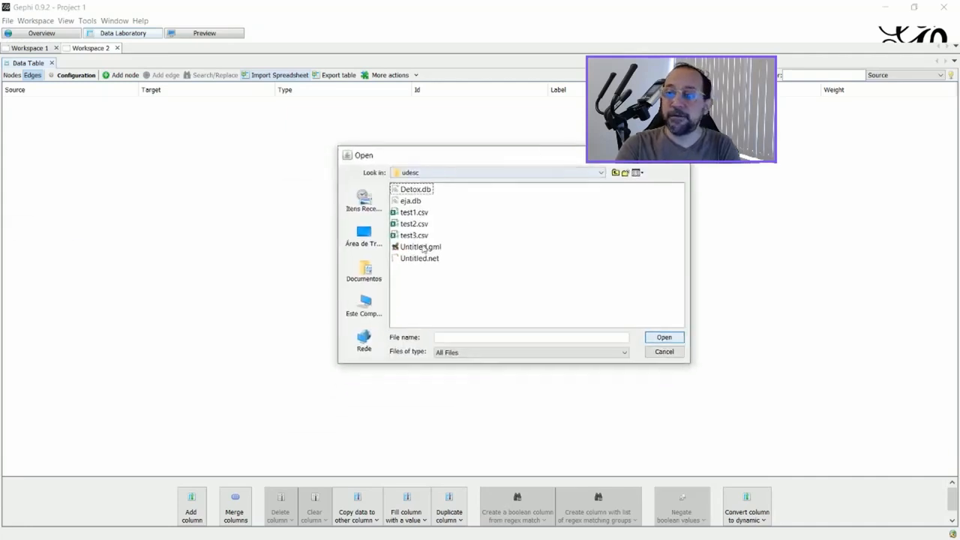
left_click(415, 235)
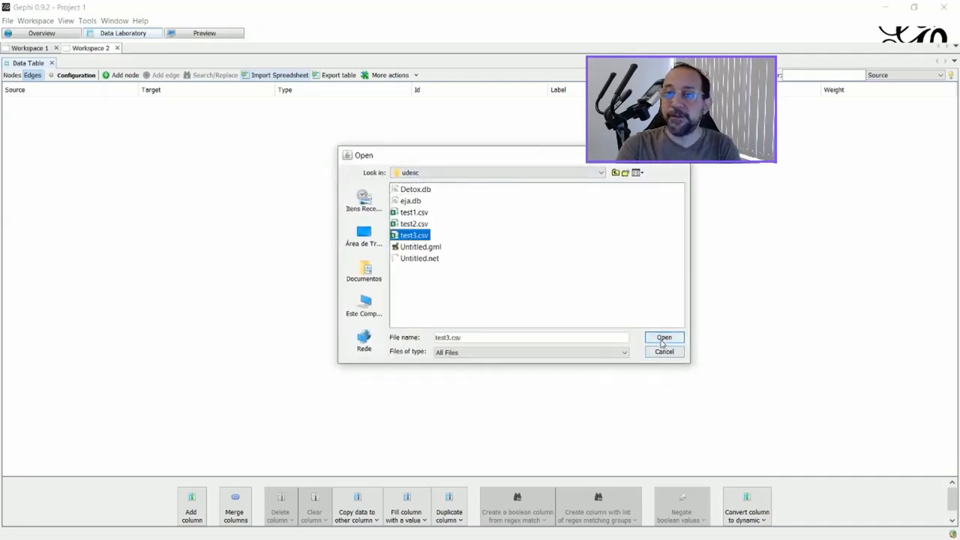
left_click(664, 338)
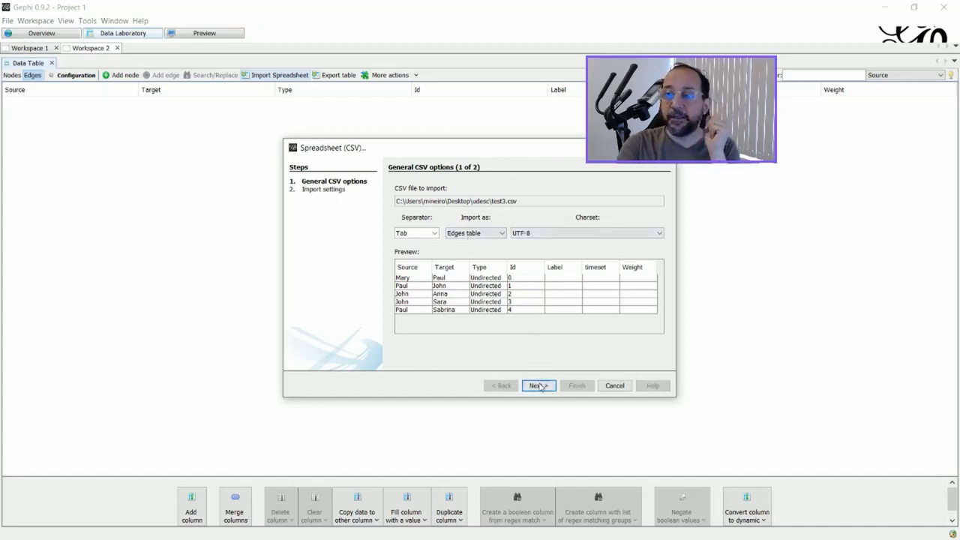
left_click(539, 385)
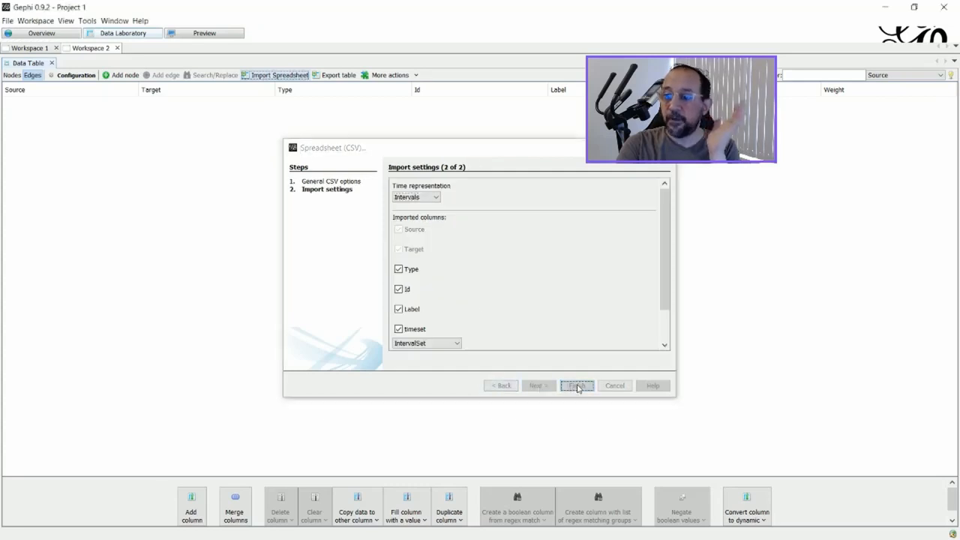
left_click(577, 385)
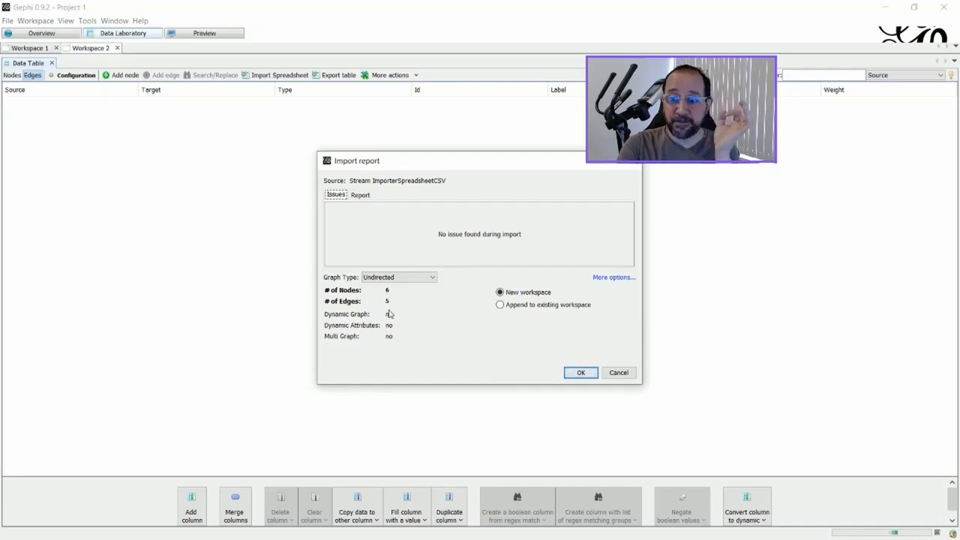
left_click(580, 373)
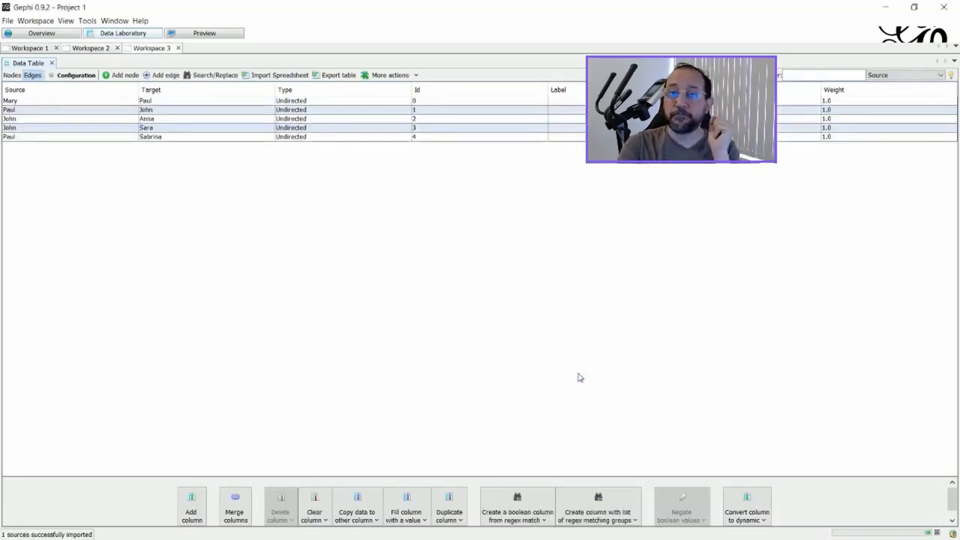
mouse_move(48, 89)
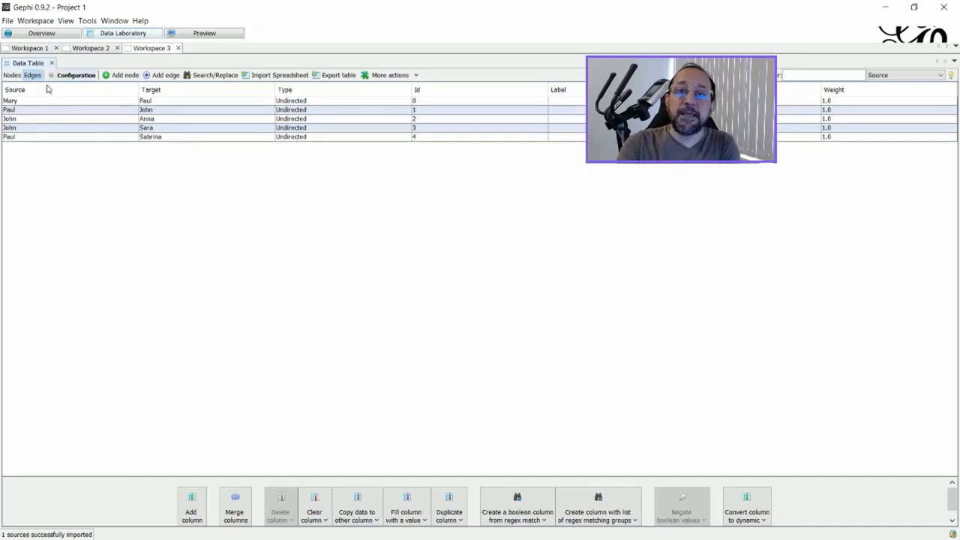
- Copy the nodes' Id column into Label and return to the graph overview
left_click(12, 74)
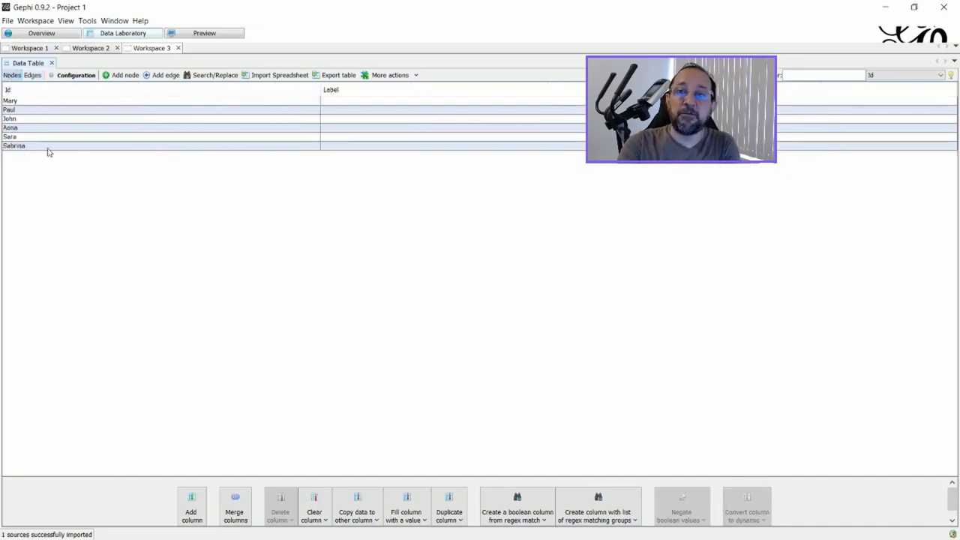
mouse_move(30, 82)
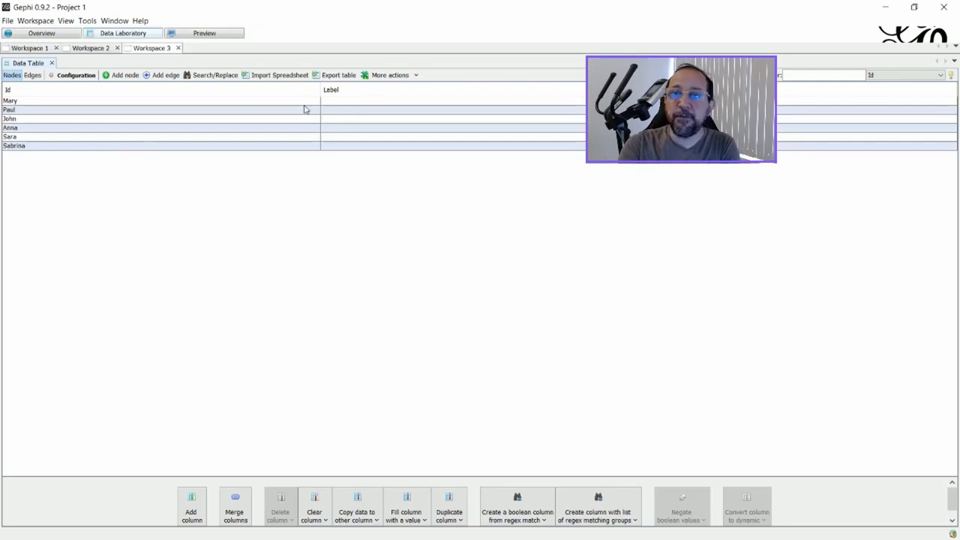
mouse_move(433, 112)
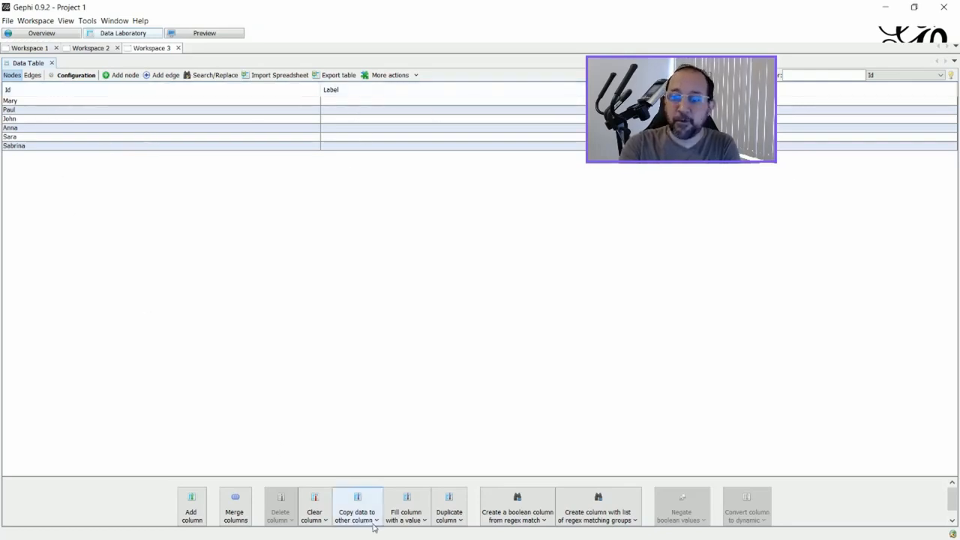
left_click(357, 506)
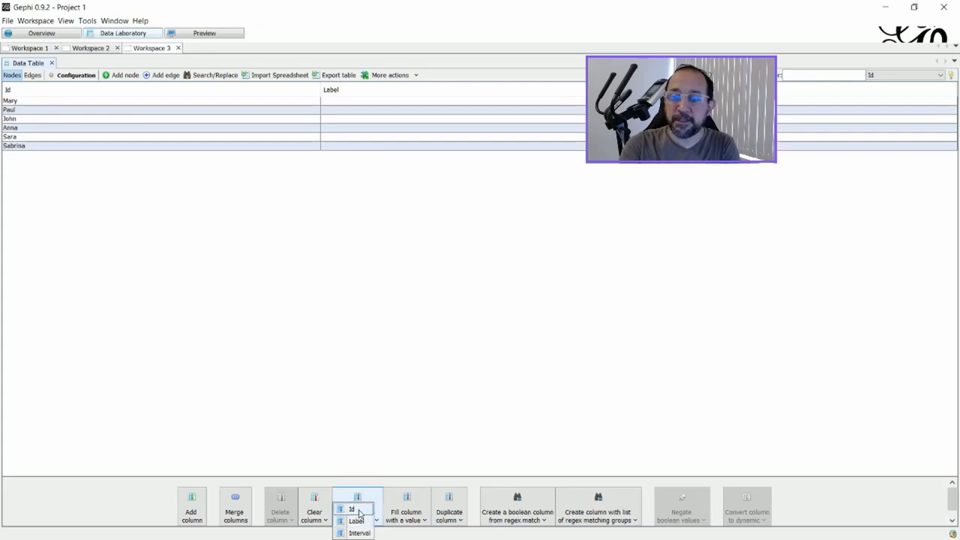
left_click(352, 509)
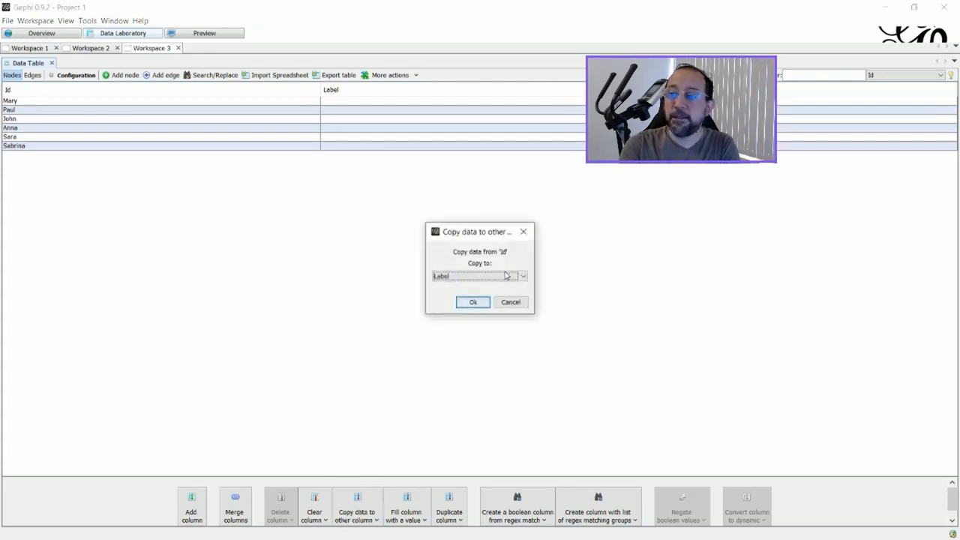
left_click(473, 302)
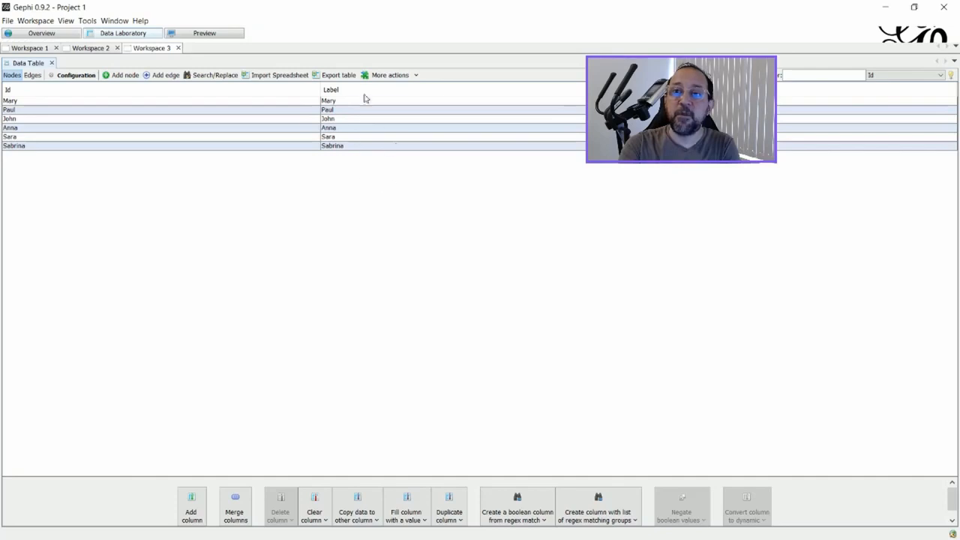
mouse_move(382, 166)
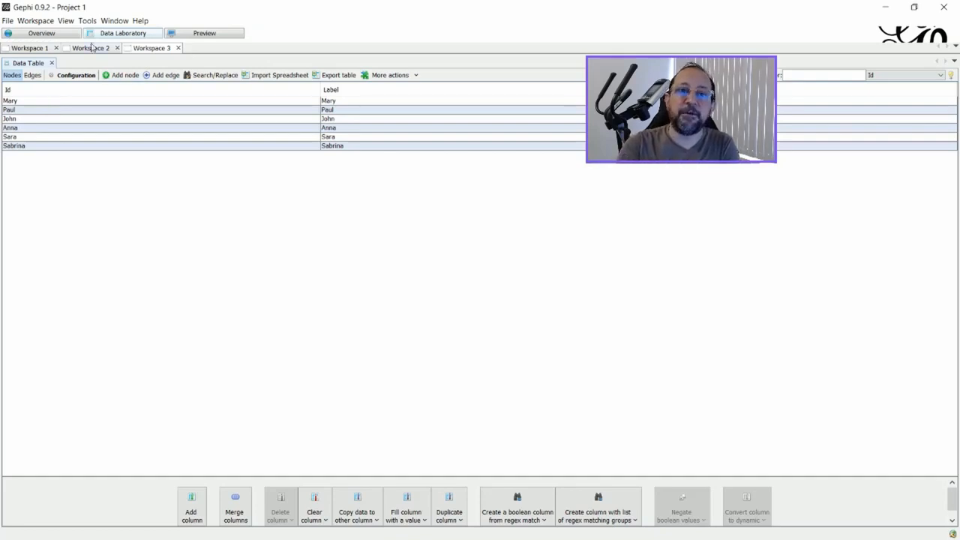
left_click(41, 32)
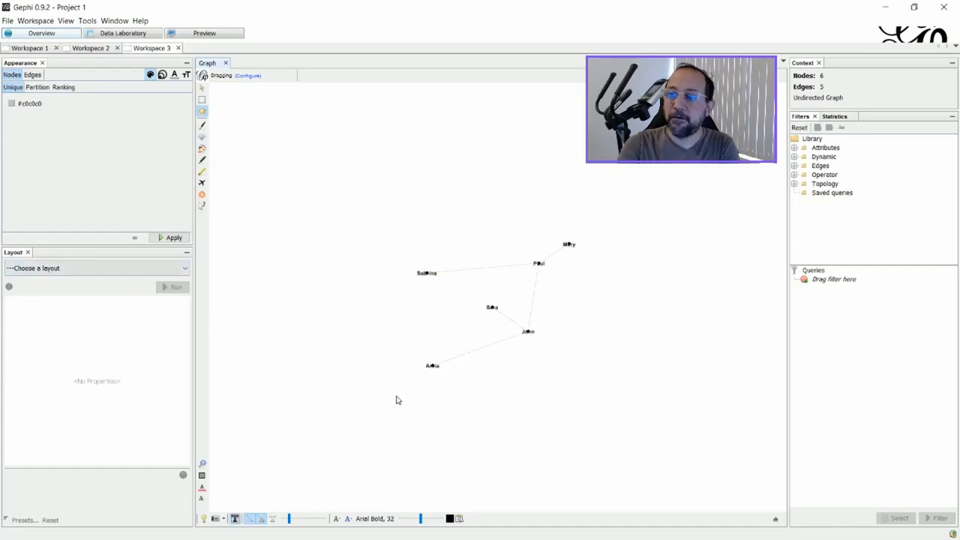
- Refresh the preview with Show Labels enabled and the zoom reset to fit
left_click(204, 32)
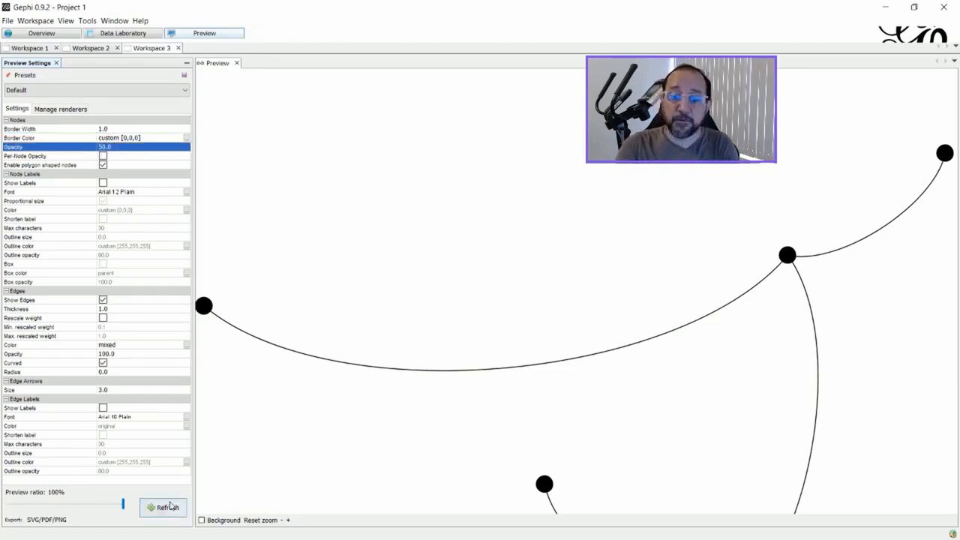
left_click(162, 507)
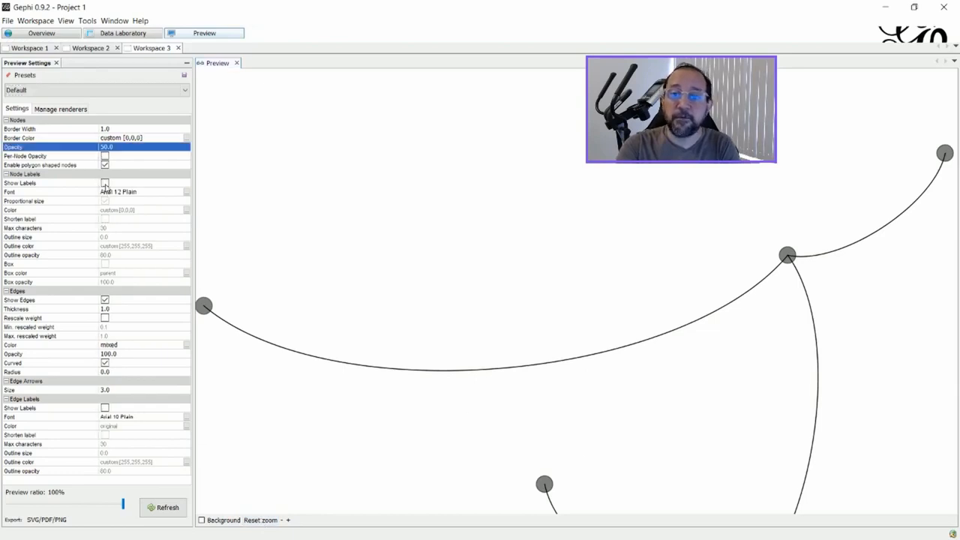
left_click(105, 183)
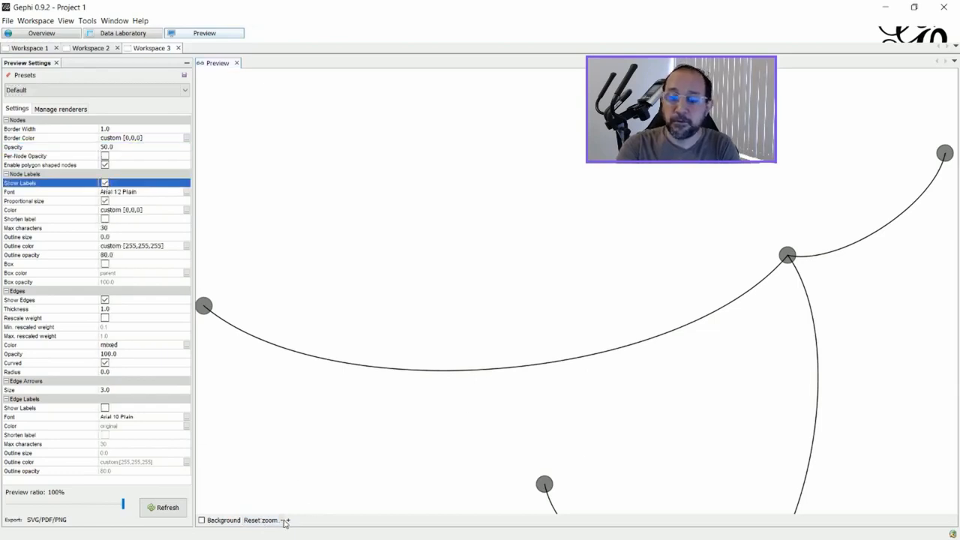
left_click(261, 520)
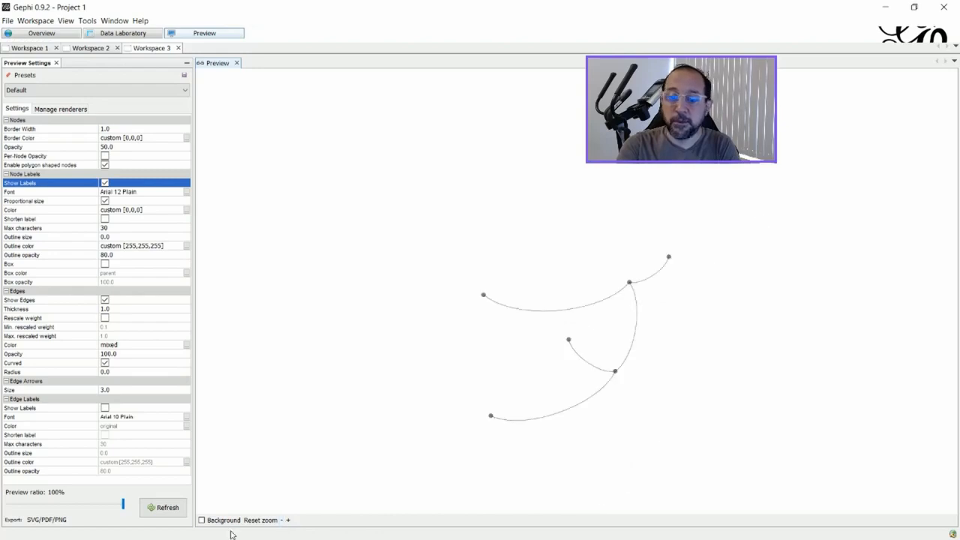